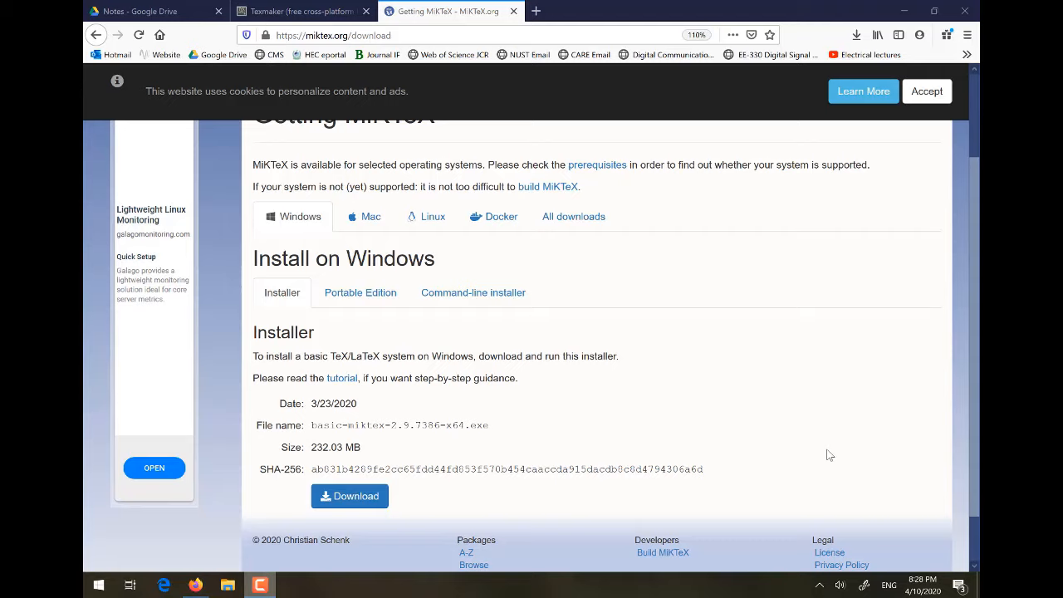
mouse_move(742, 430)
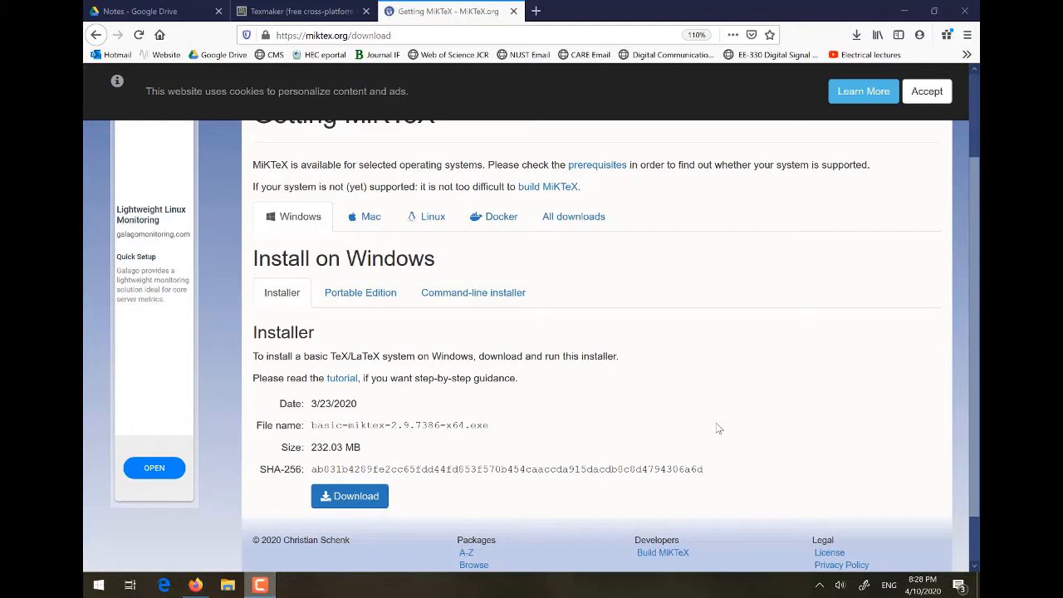
mouse_move(324, 484)
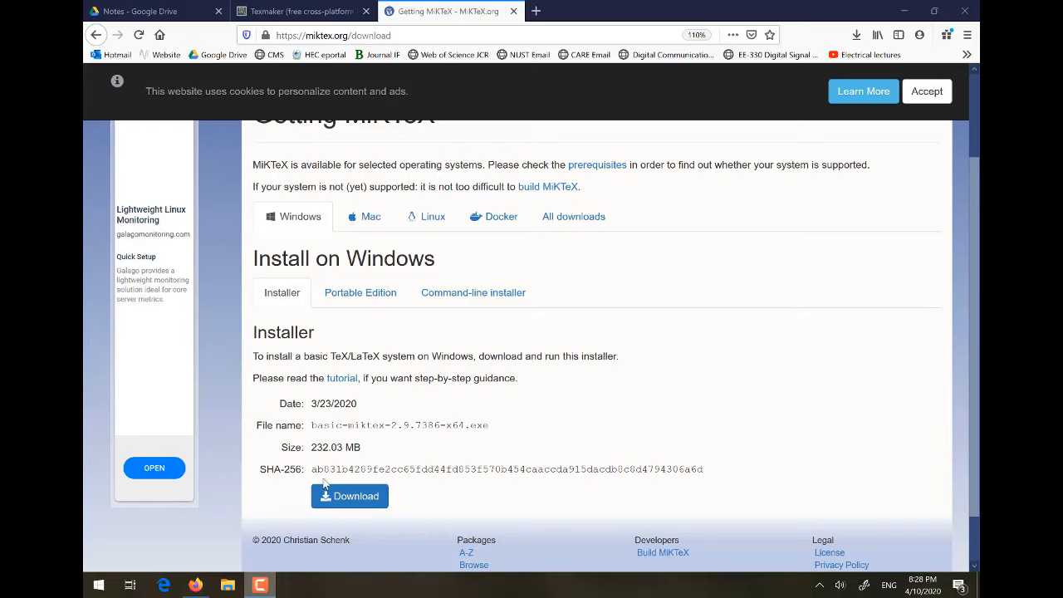
mouse_move(464, 398)
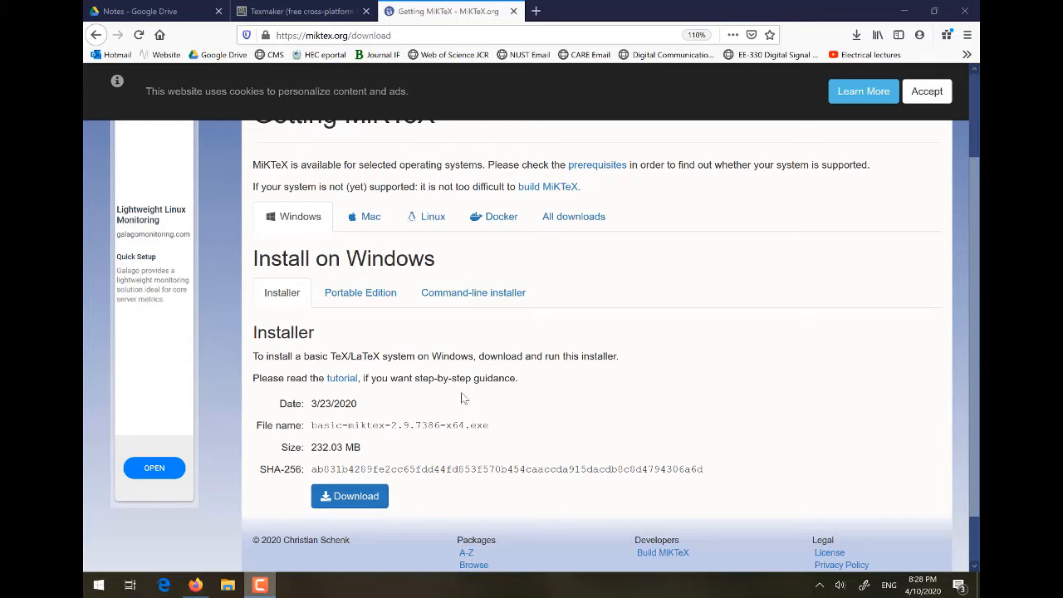
mouse_move(502, 350)
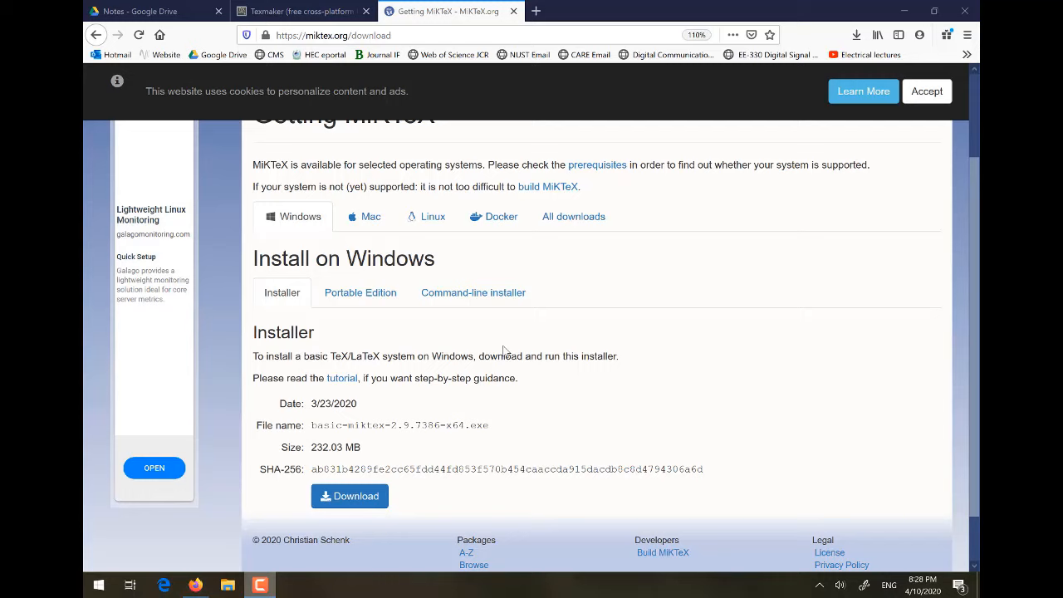
mouse_move(303, 11)
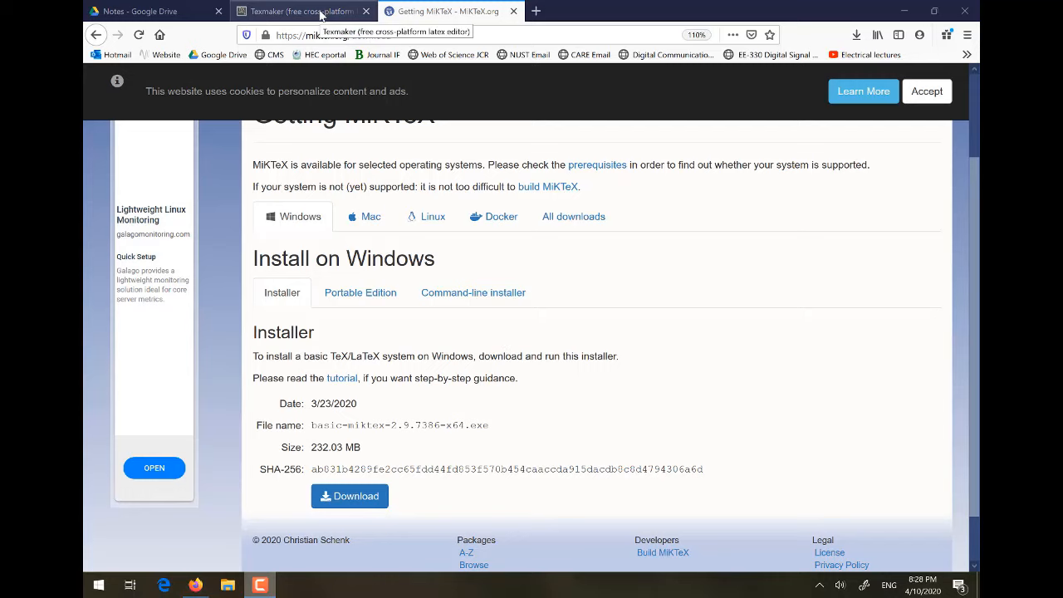
Step: Switch to the xm1math.net tab listing the Texmaker 5.0.4 installers
click(299, 11)
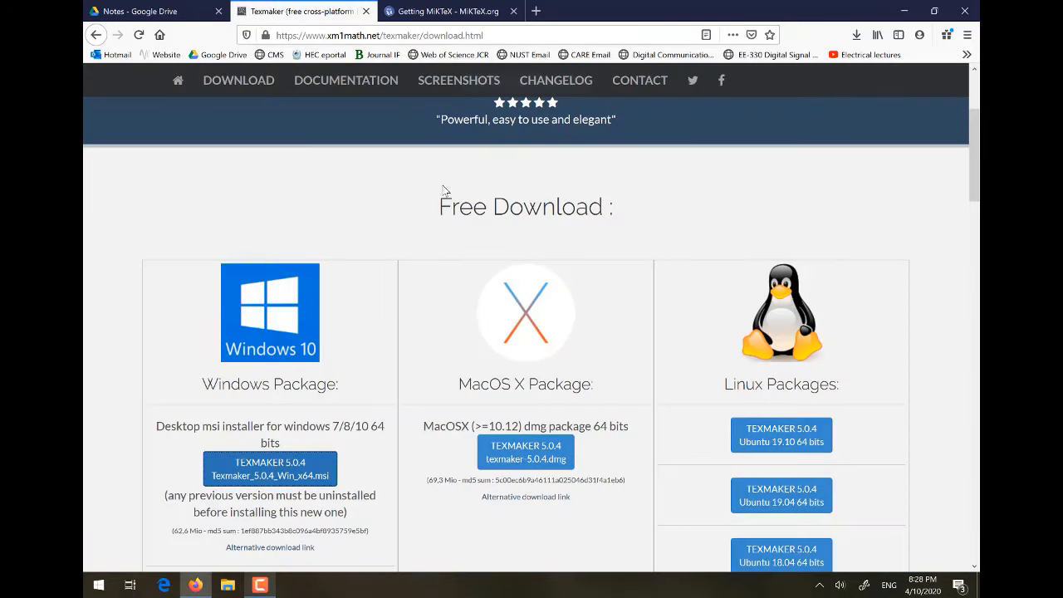
mouse_move(291, 237)
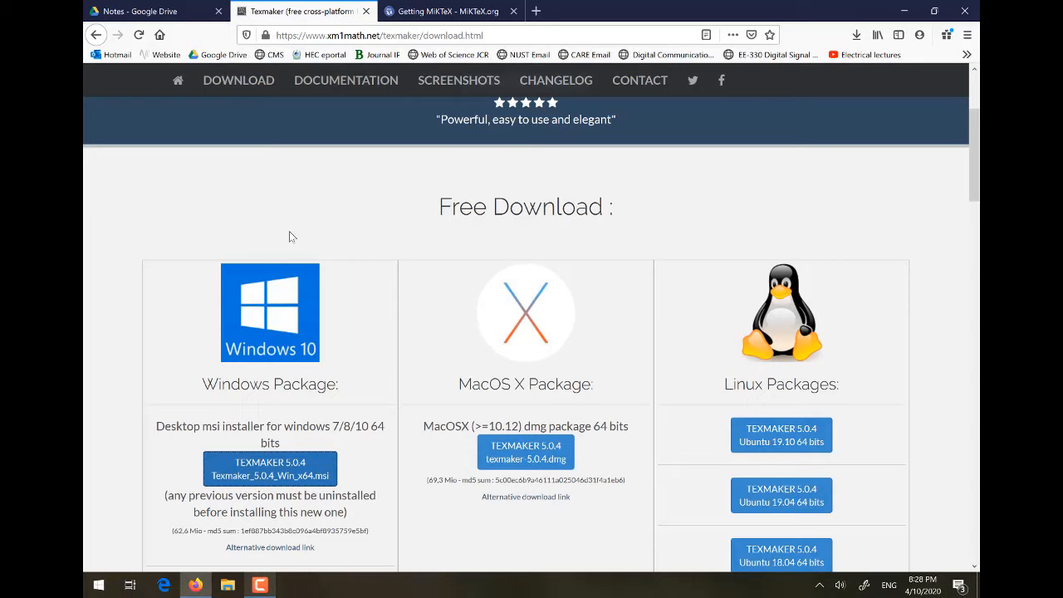
mouse_move(309, 211)
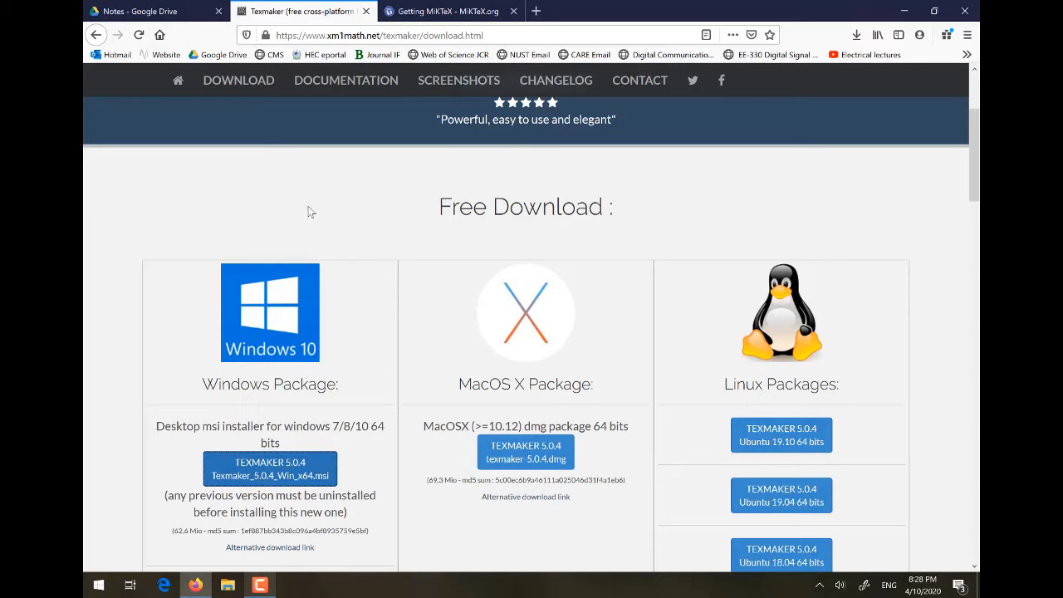
mouse_move(273, 286)
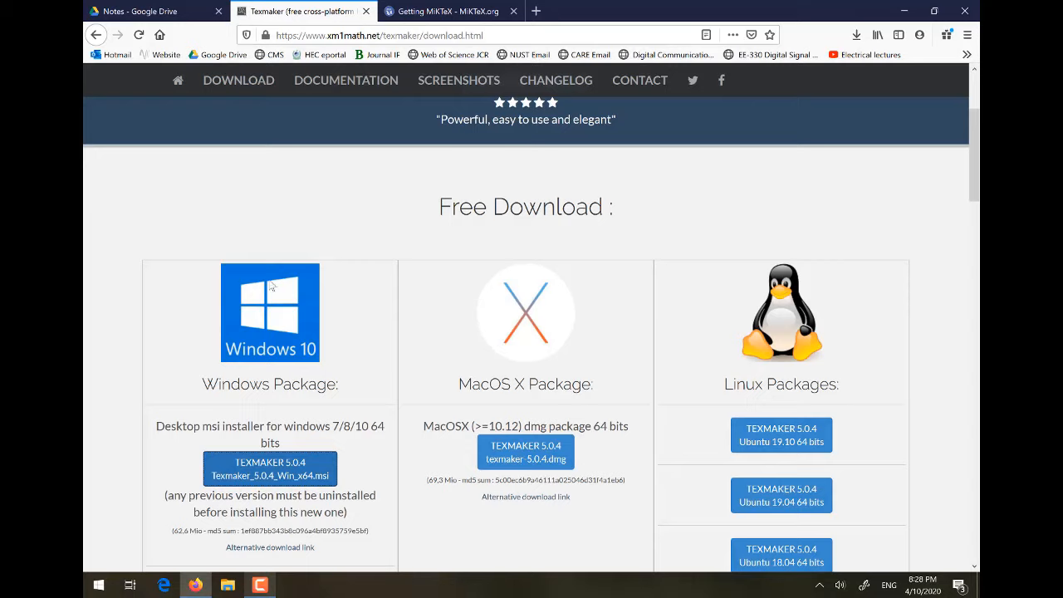
mouse_move(252, 330)
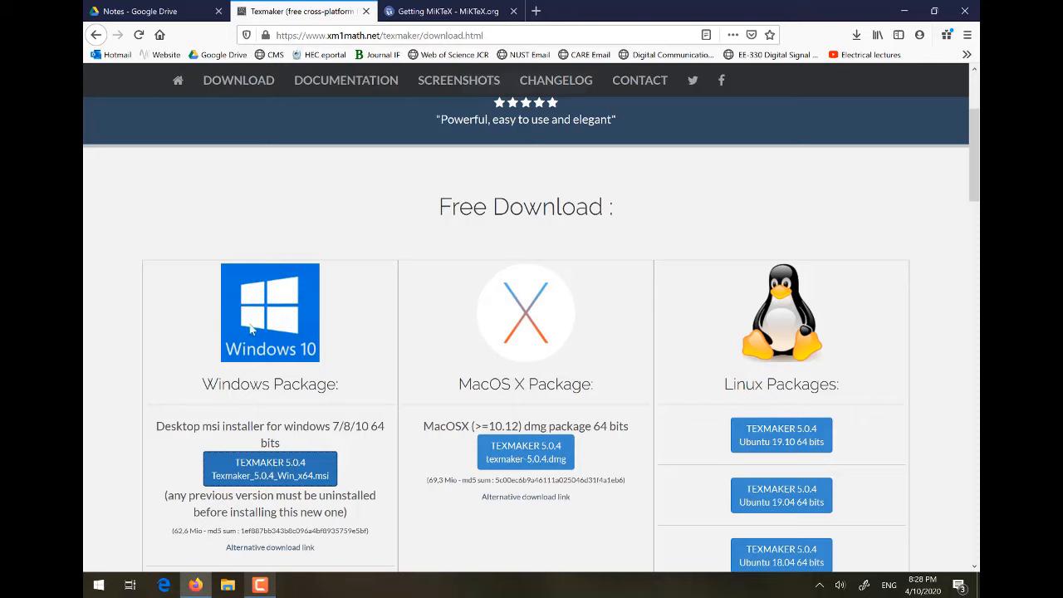
mouse_move(259, 425)
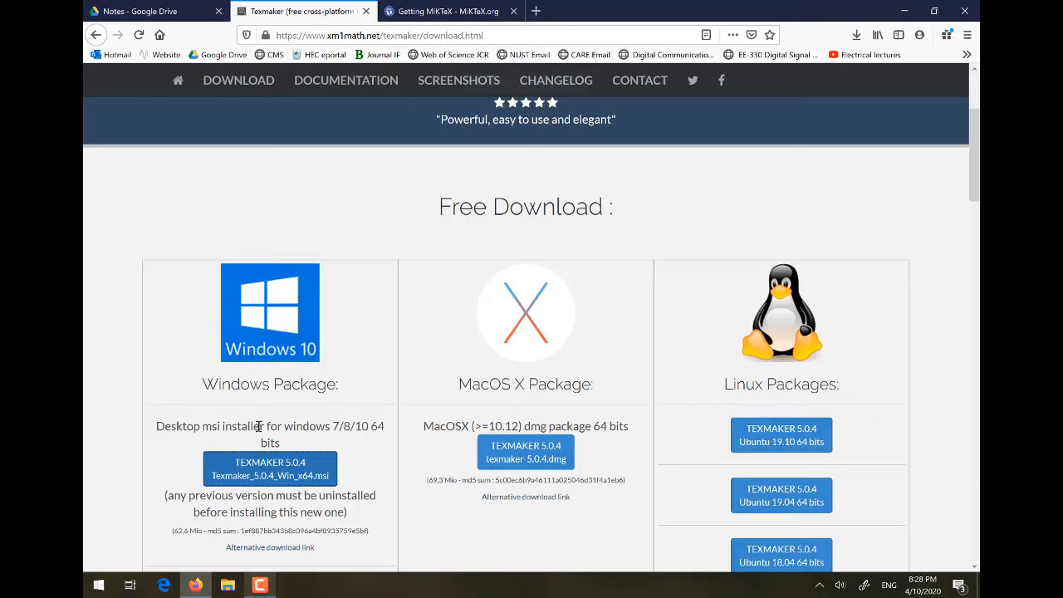
mouse_move(753, 182)
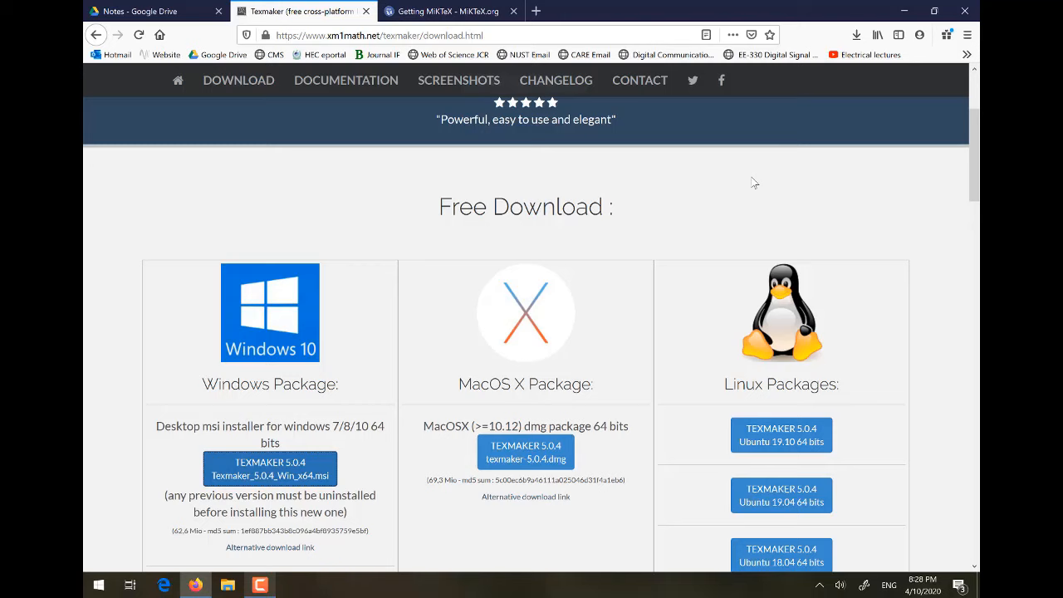
mouse_move(904, 11)
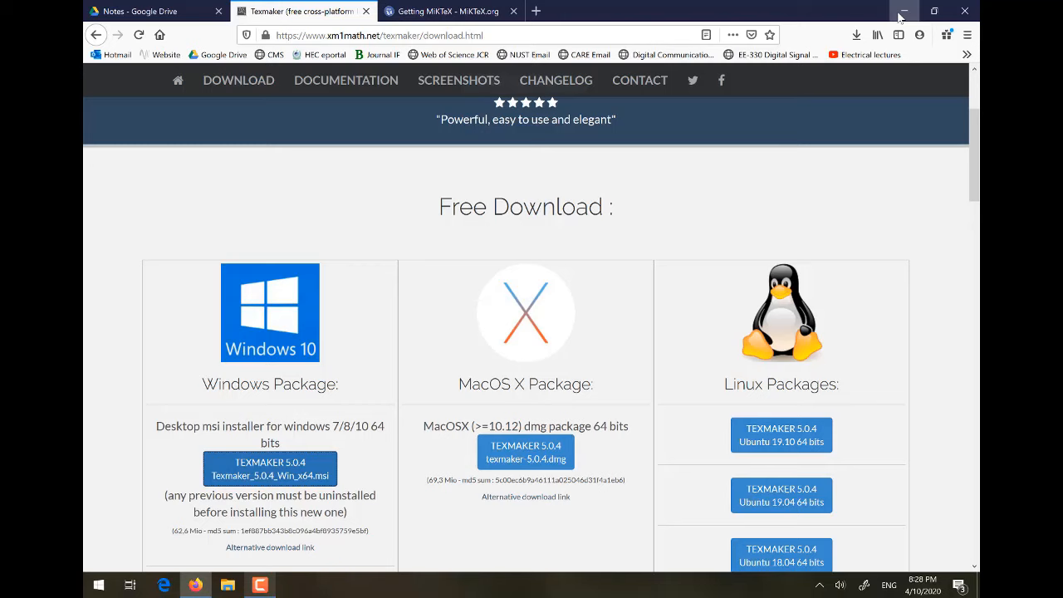
Step: Minimize Firefox, check the empty C:\Miktex folder, and return to the desktop installers
click(905, 11)
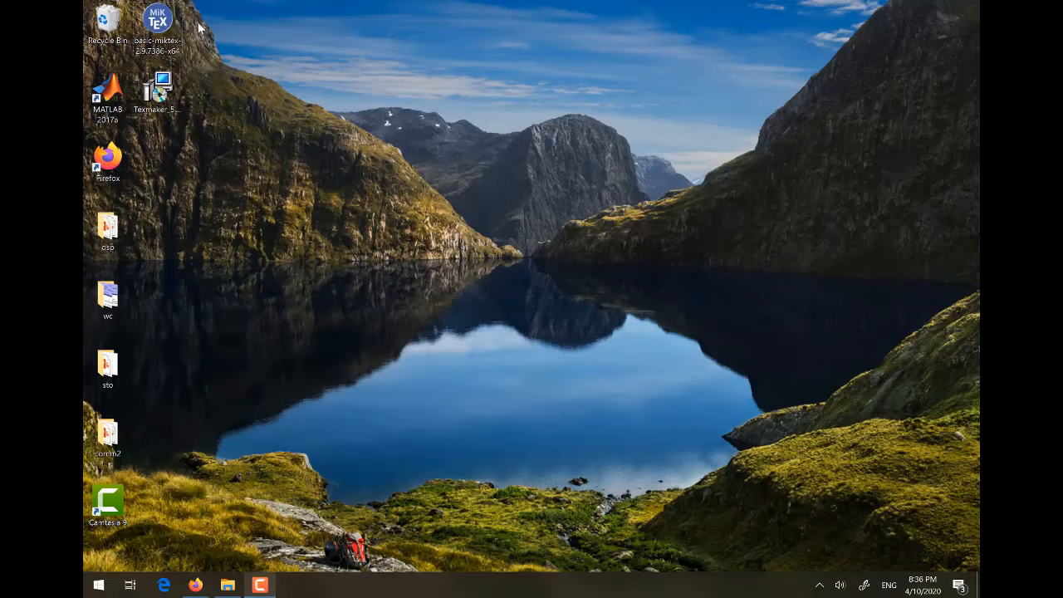
mouse_move(199, 64)
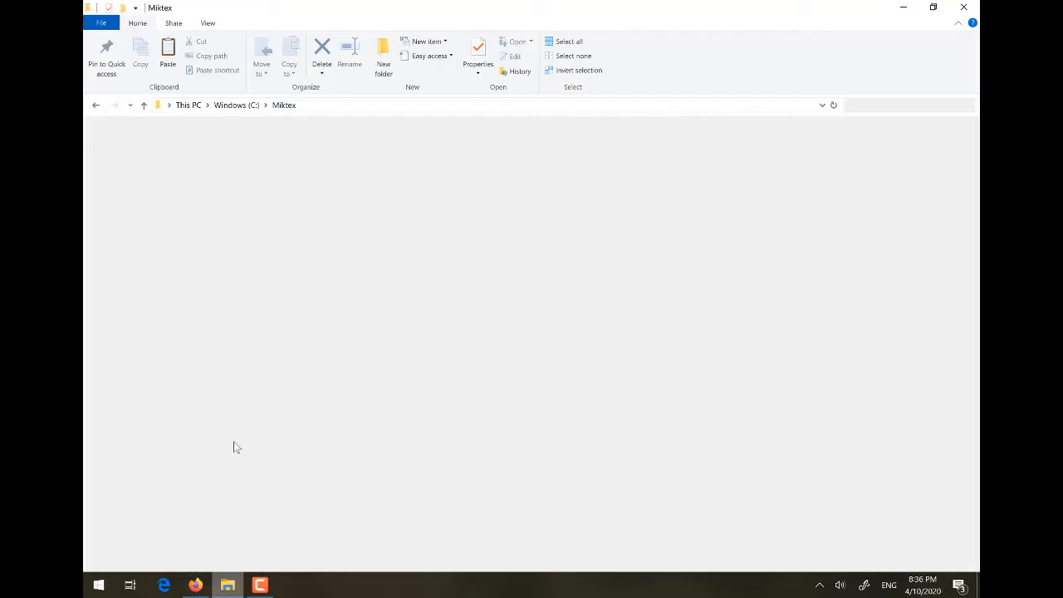
click(237, 104)
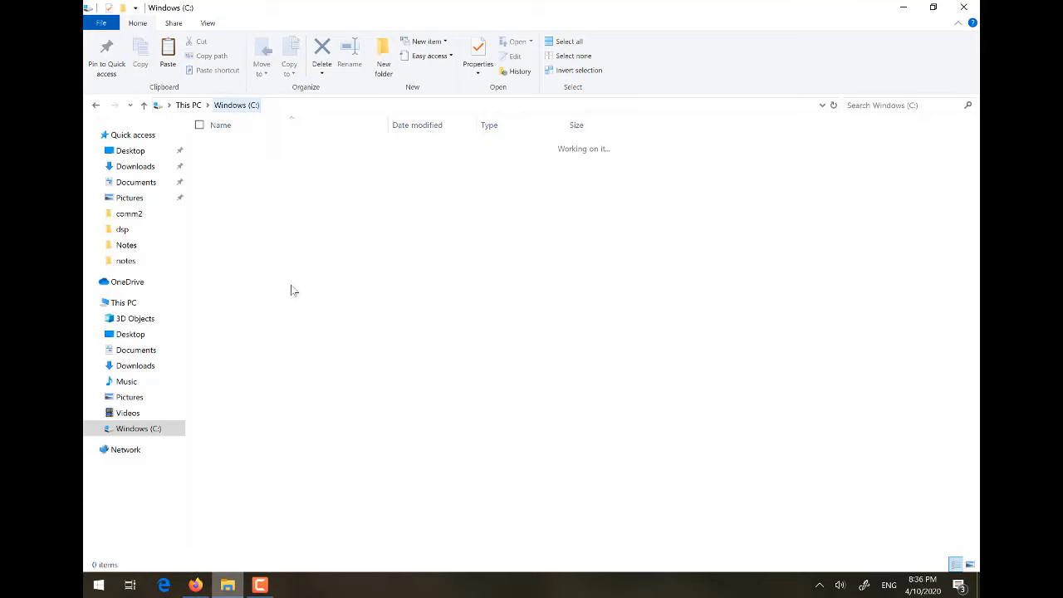
click(236, 185)
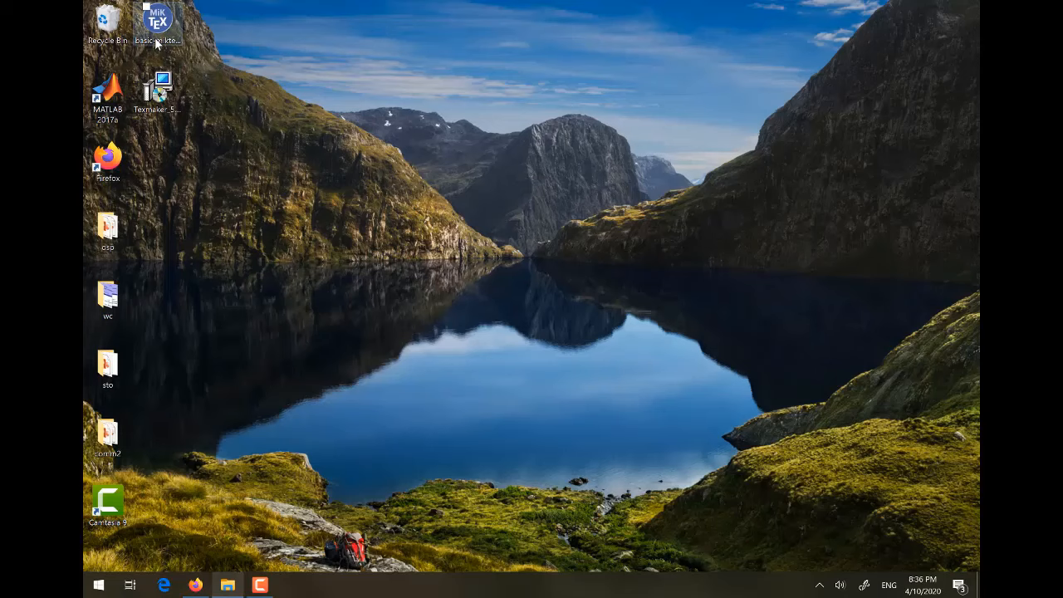
Step: Launch the MiKTeX installer and accept its copying conditions
double_click(156, 18)
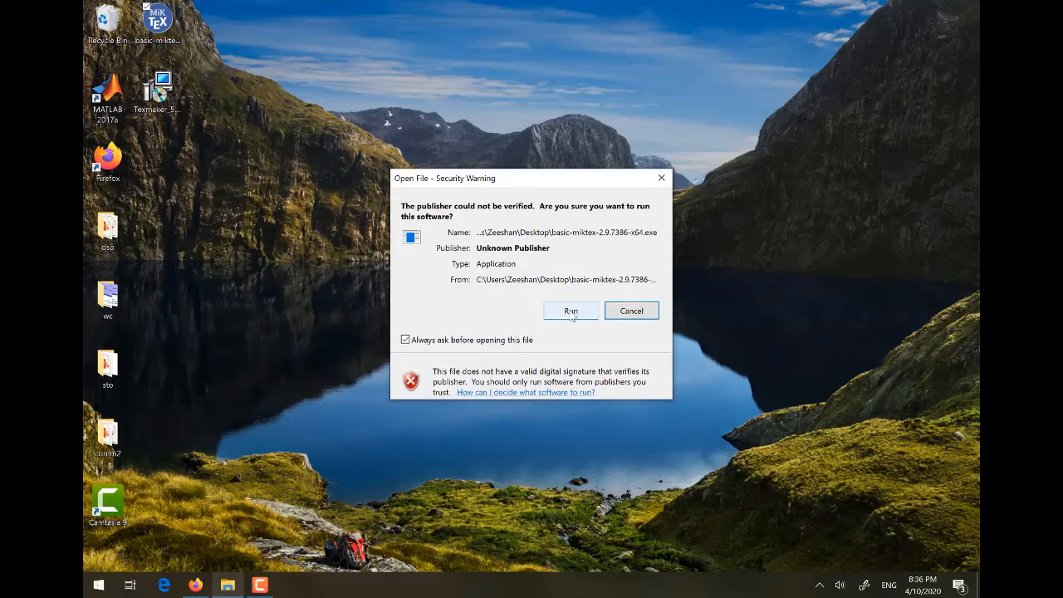
click(571, 310)
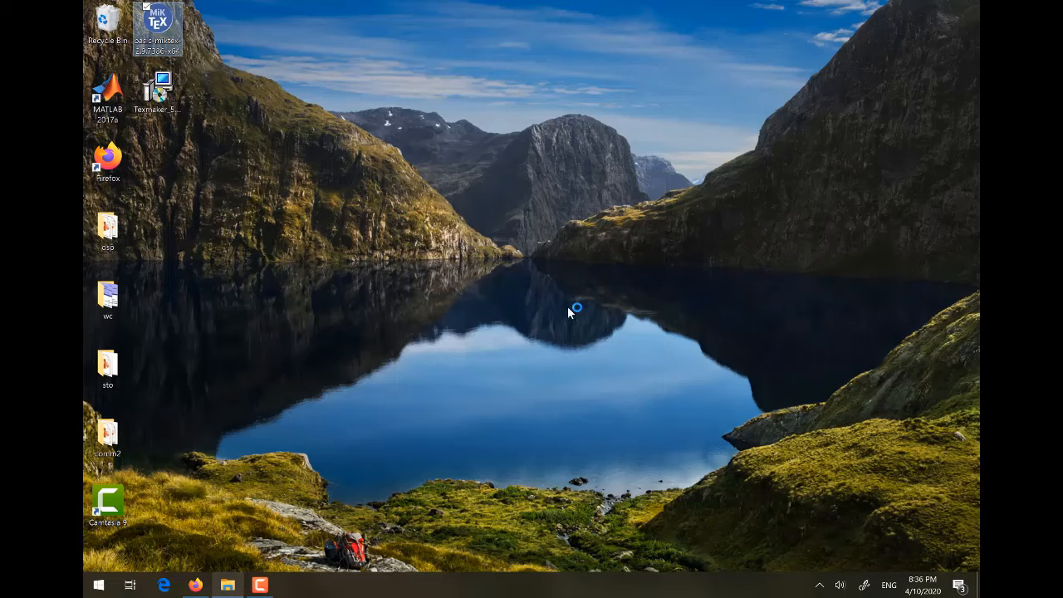
mouse_move(574, 309)
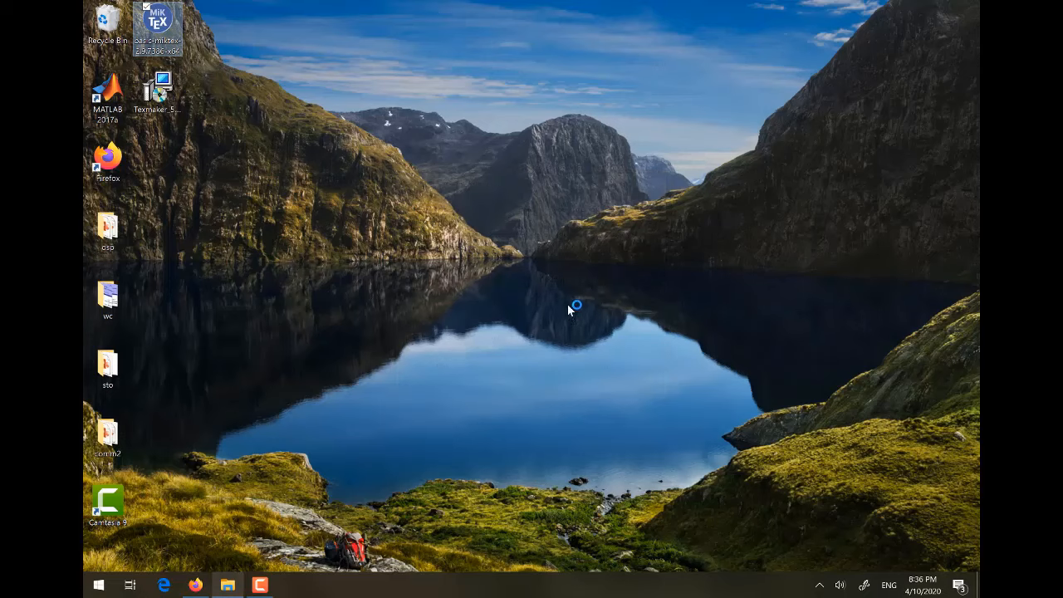
mouse_move(423, 305)
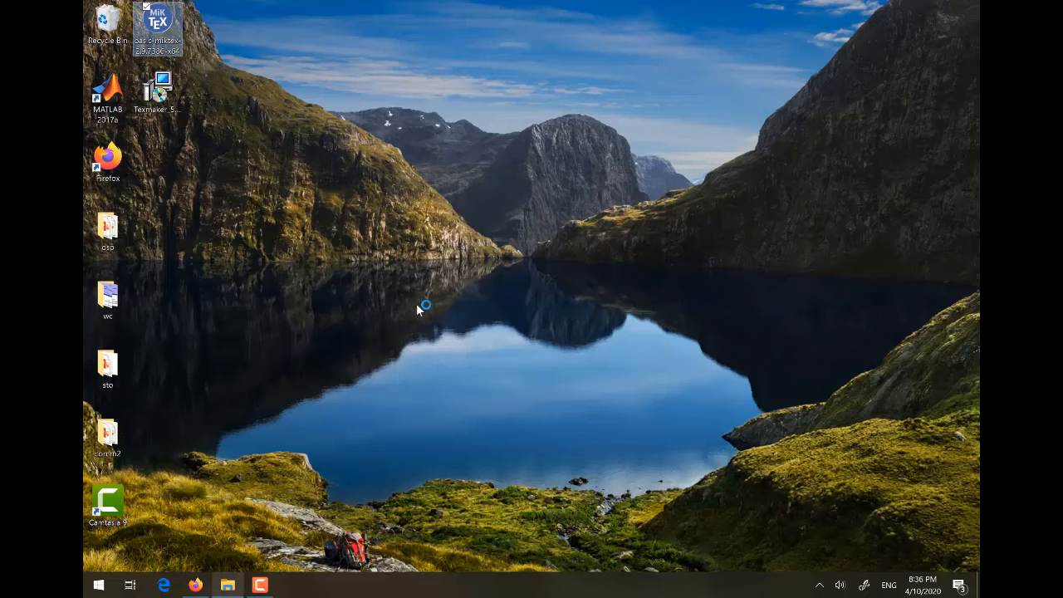
double_click(157, 20)
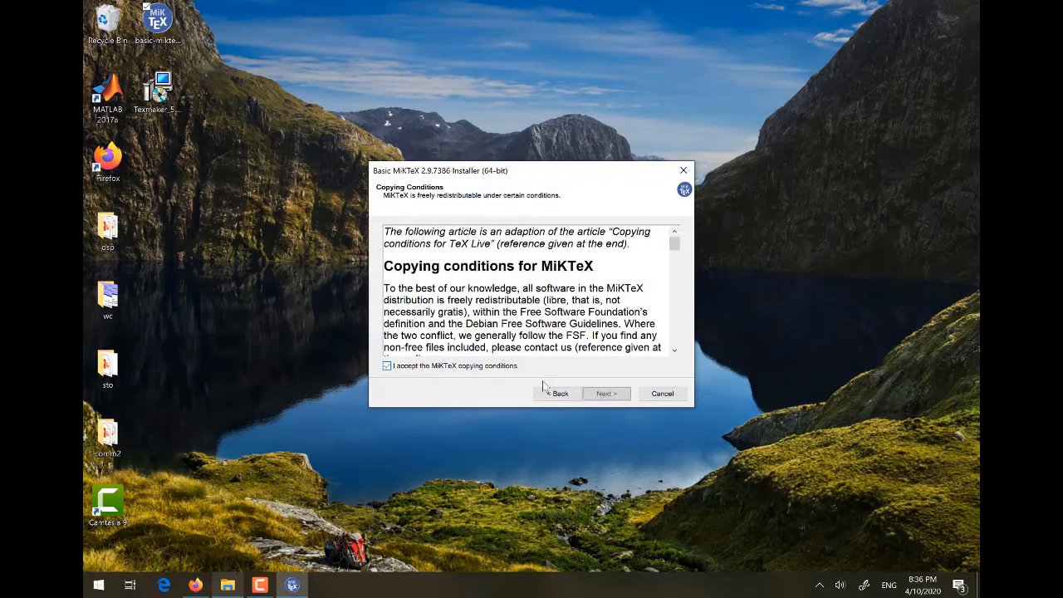
click(606, 392)
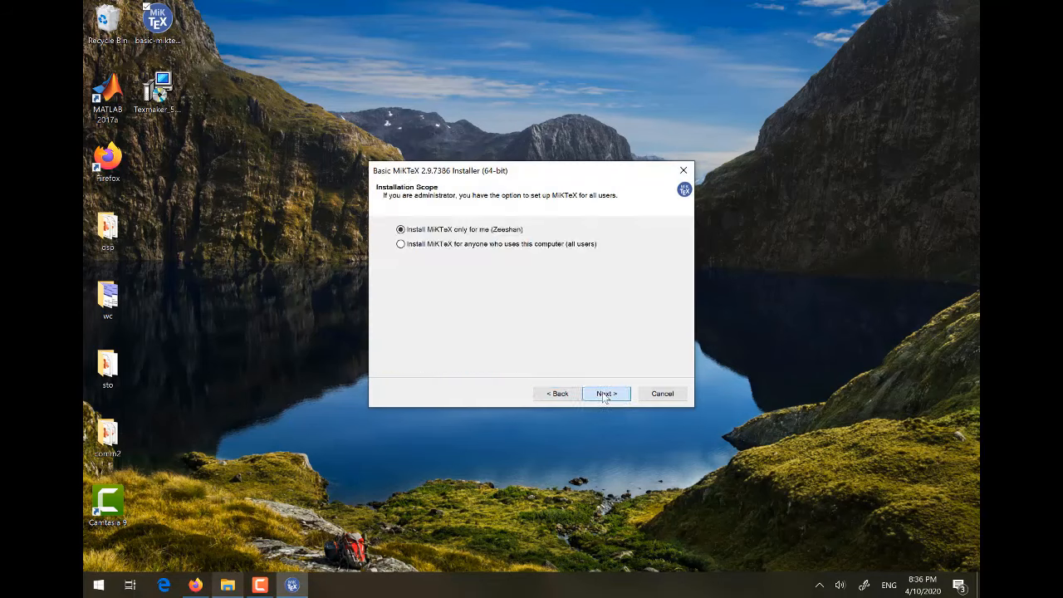
Step: Install for the current user into C:\Miktex, keeping A4 paper and ask-first packages
click(606, 393)
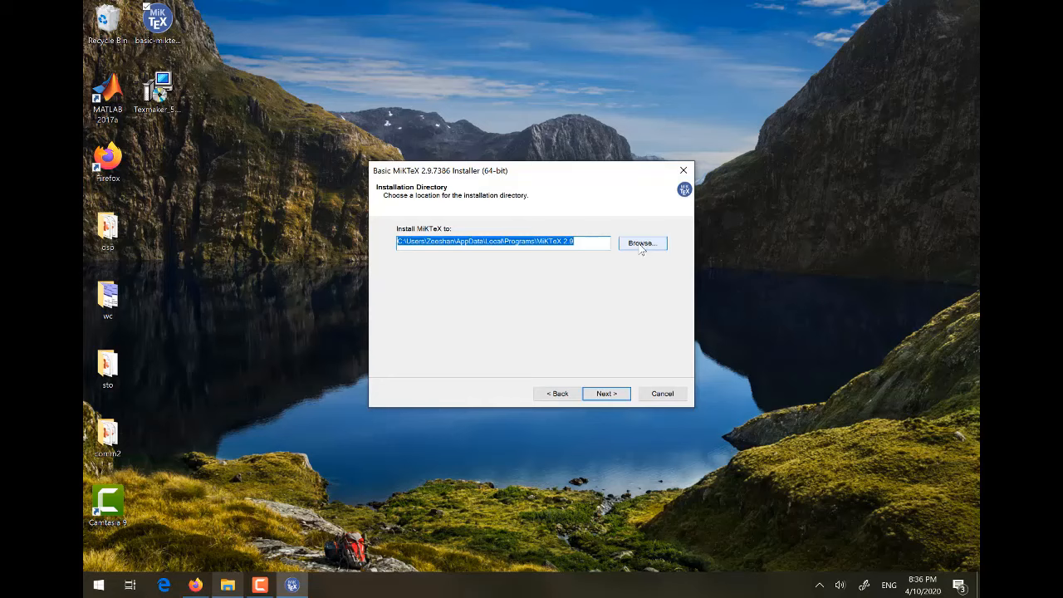
click(642, 243)
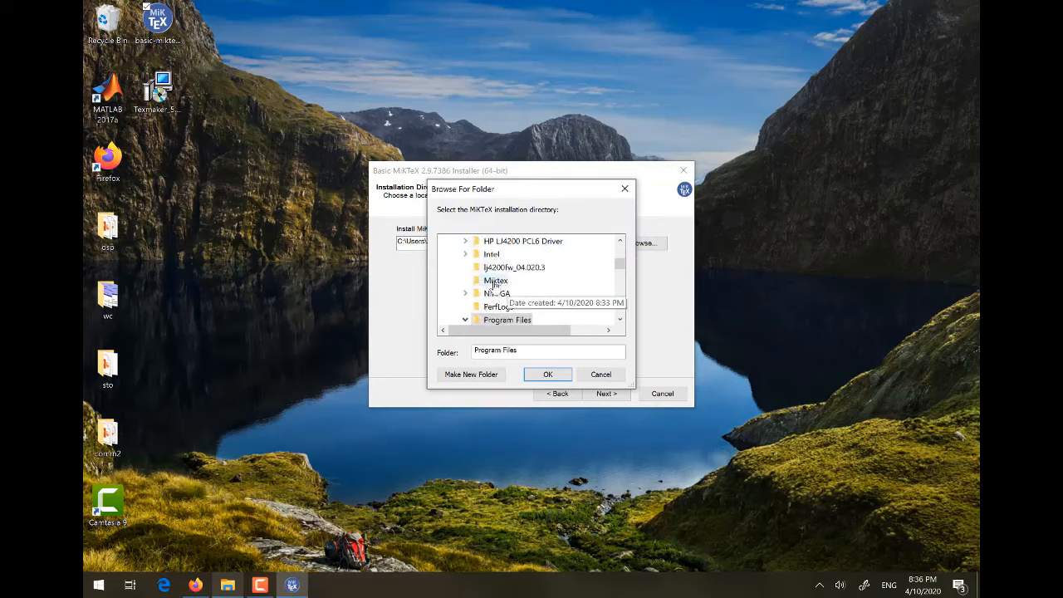
click(495, 280)
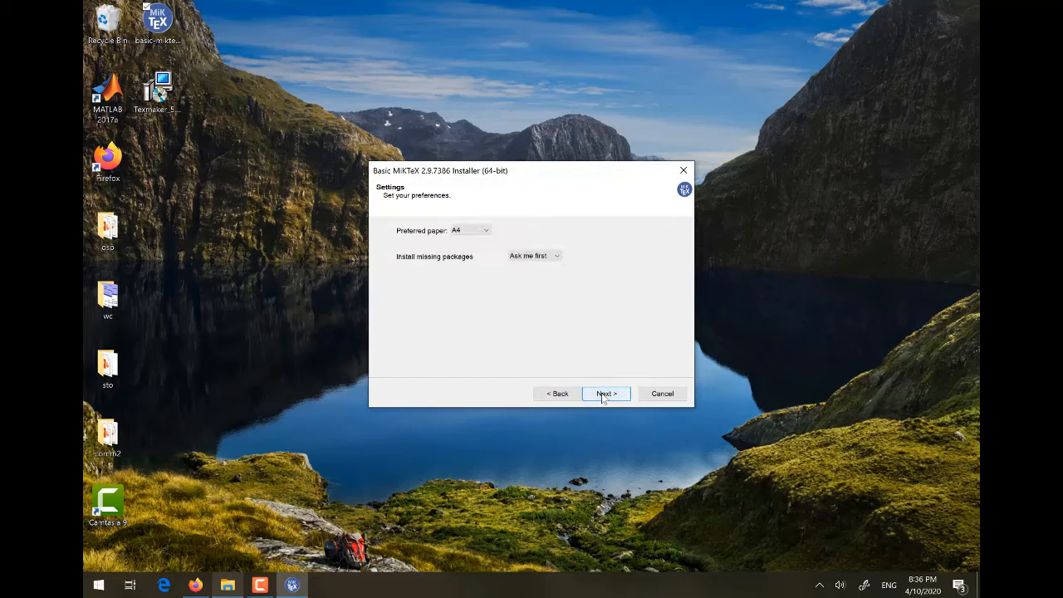
mouse_move(436, 235)
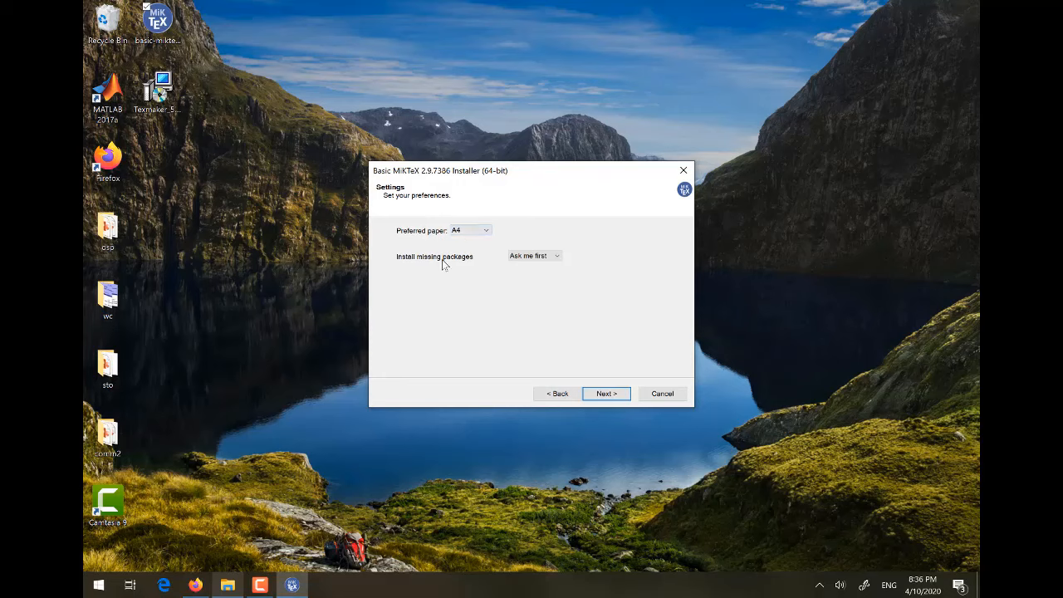
mouse_move(458, 266)
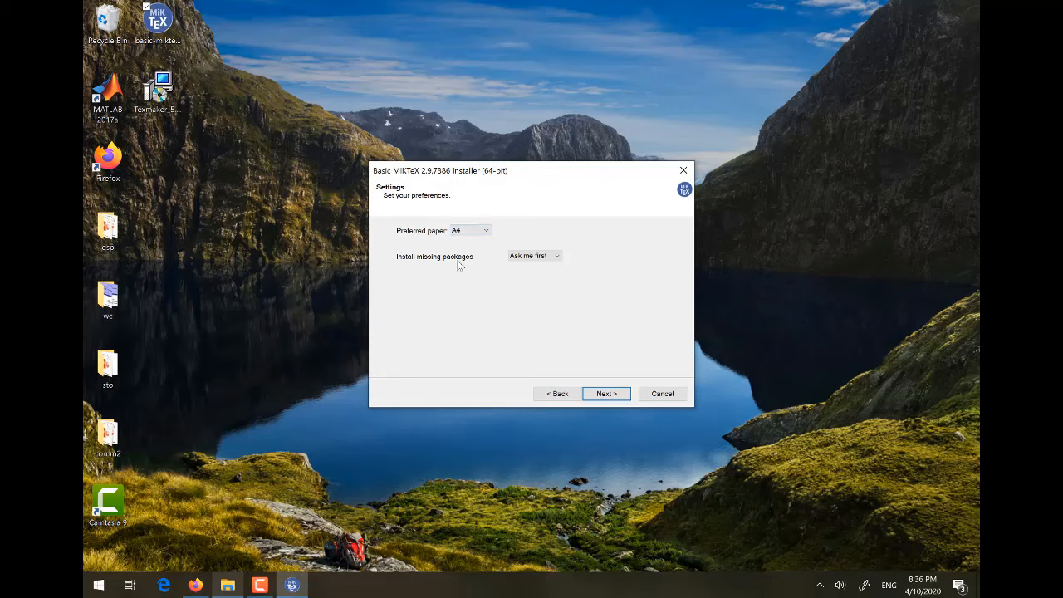
click(606, 393)
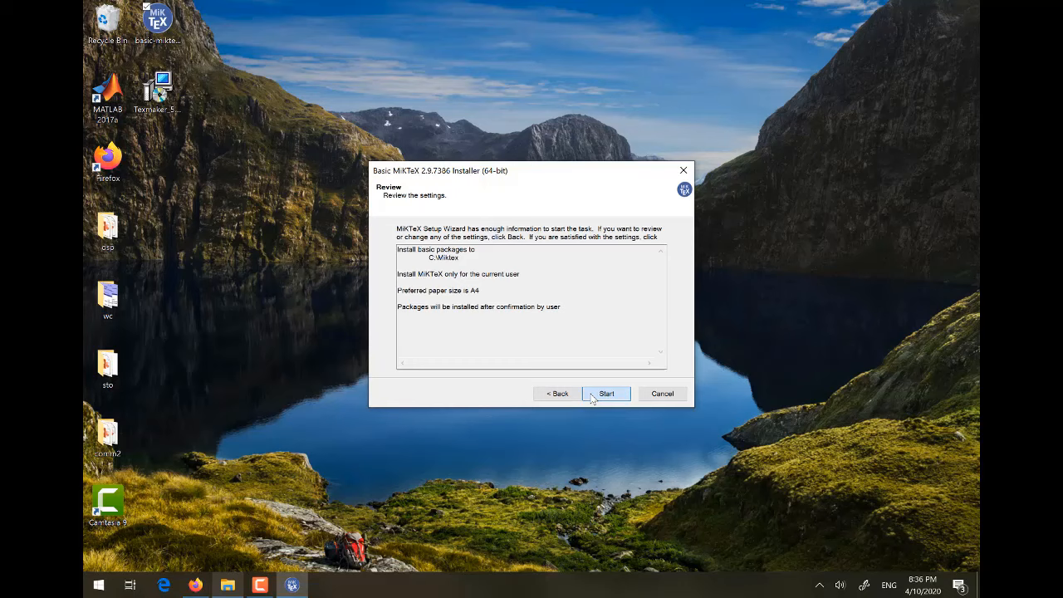
Step: Run the MiKTeX installation, uncheck 'Check for updates now' and dismiss the warning
click(605, 393)
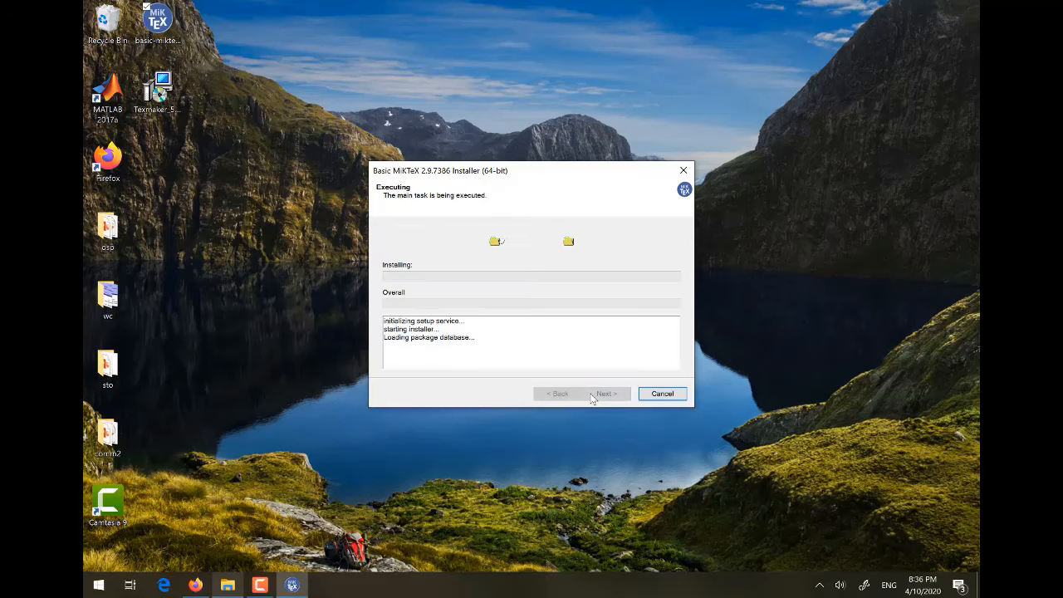
mouse_move(555, 300)
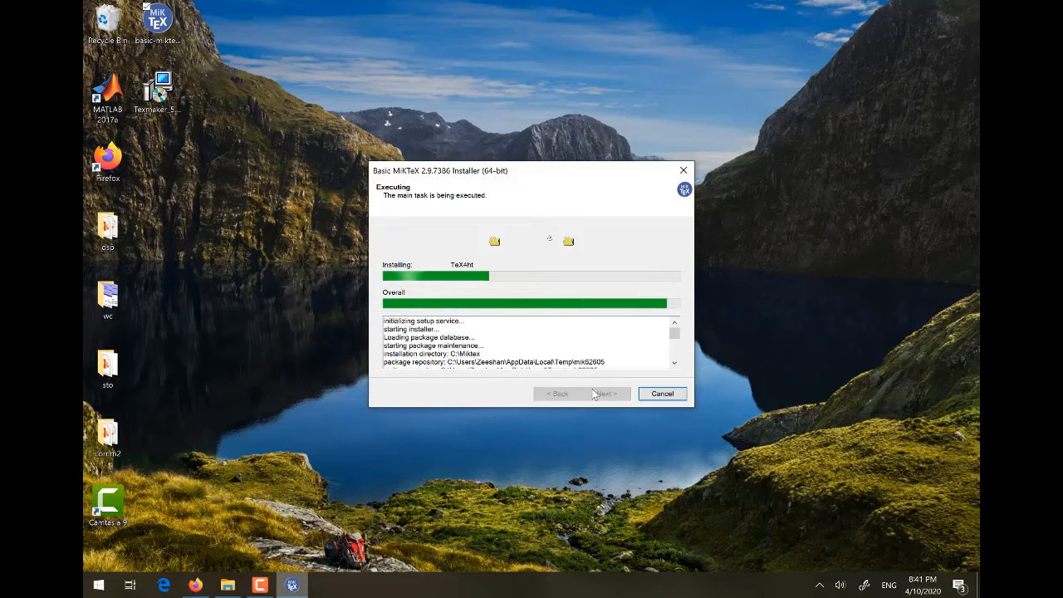
mouse_move(652, 464)
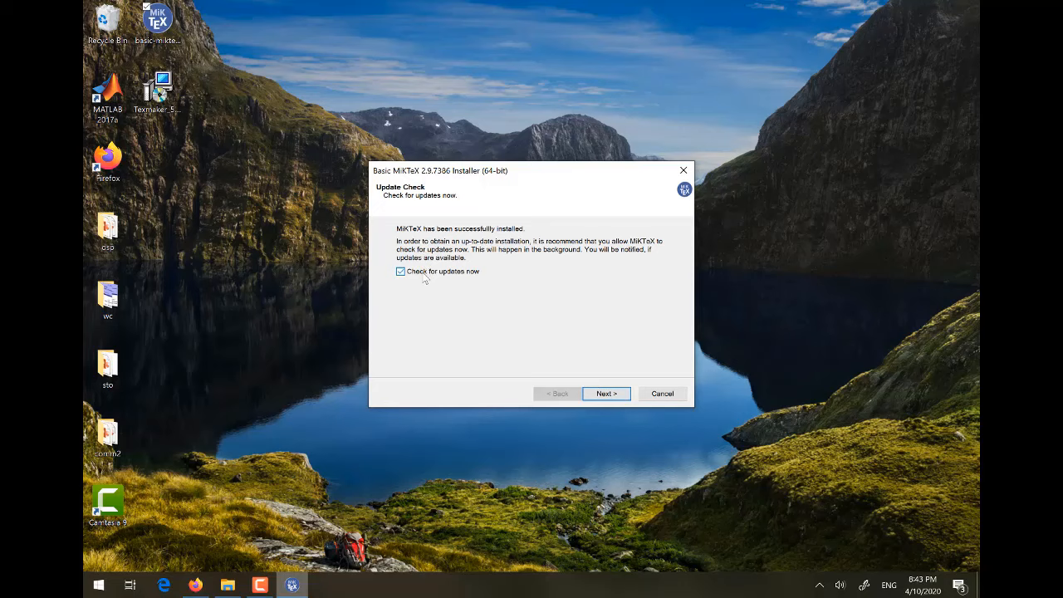
click(606, 393)
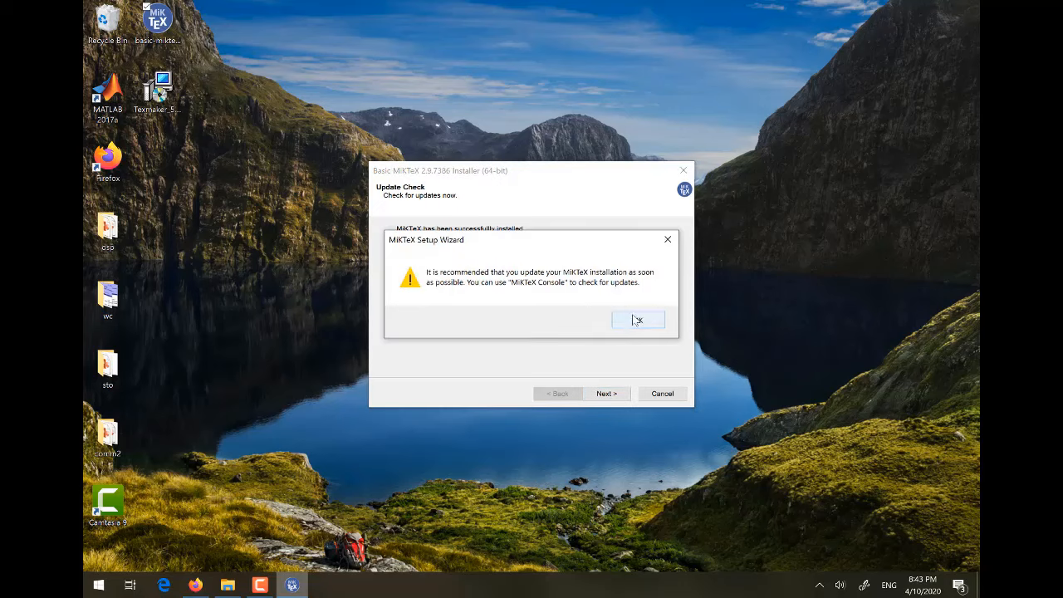
click(639, 320)
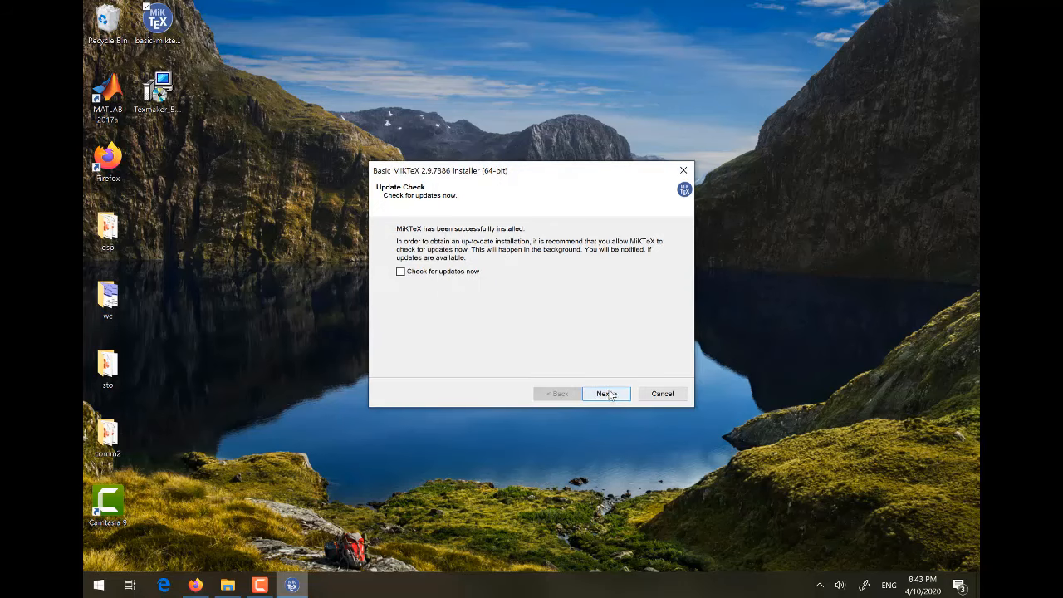
click(606, 393)
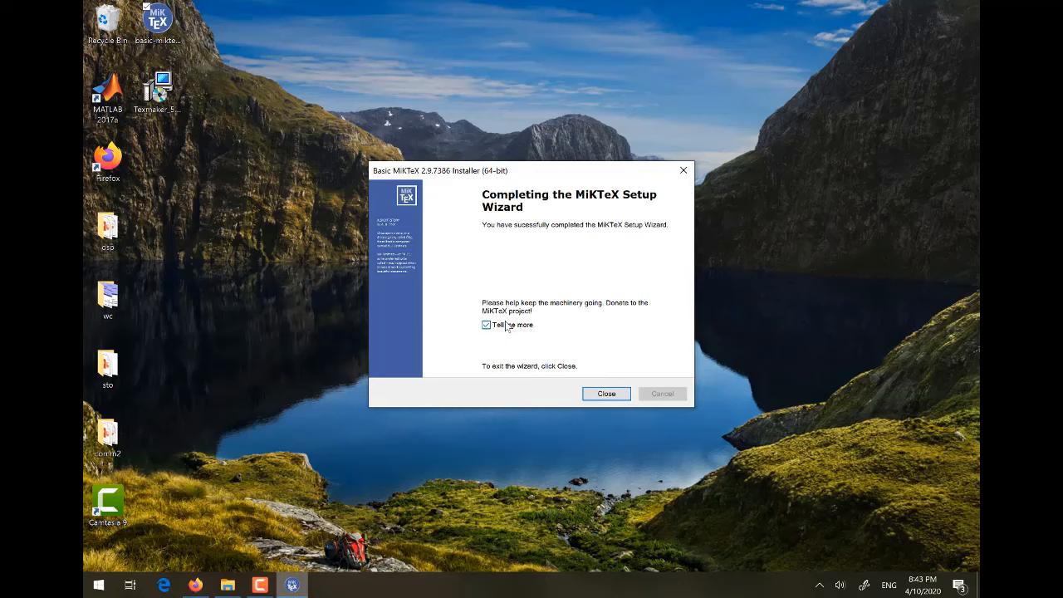
Step: Close MiKTeX setup and install Texmaker 5.0.4, accepting the license and UAC prompt
click(607, 393)
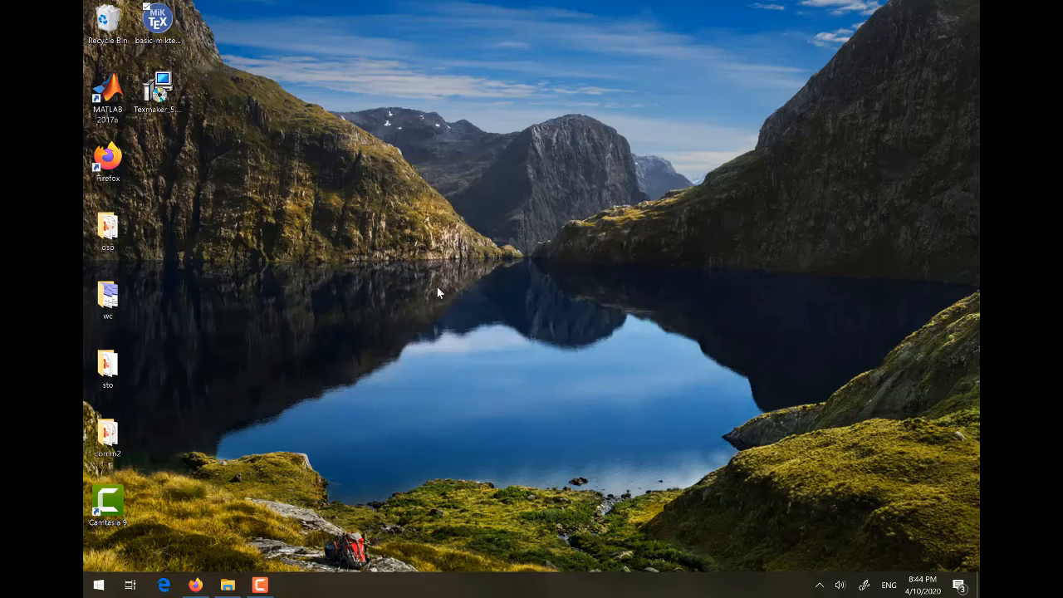
mouse_move(231, 141)
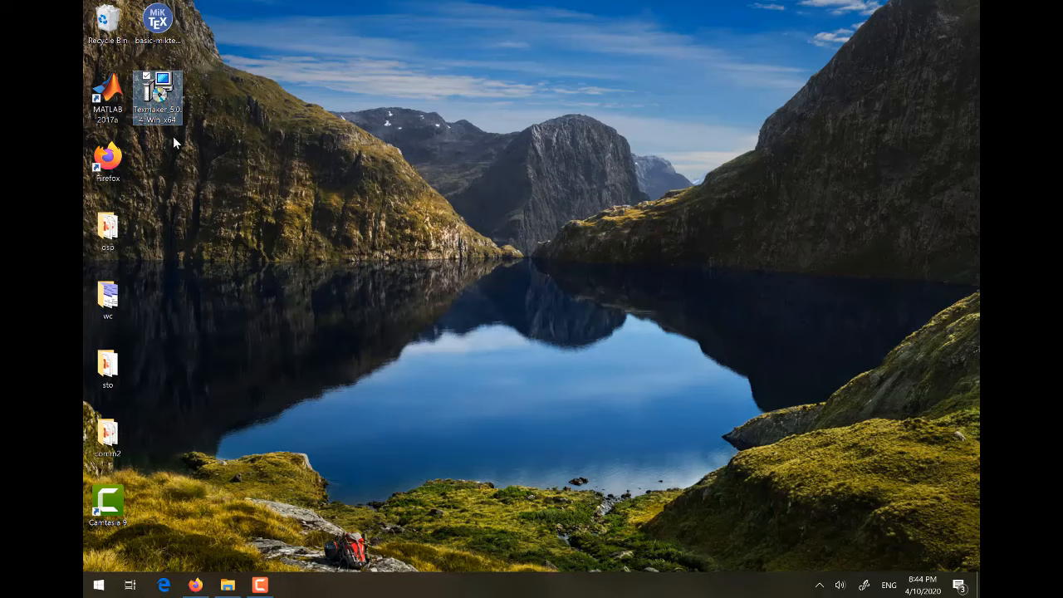
mouse_move(158, 96)
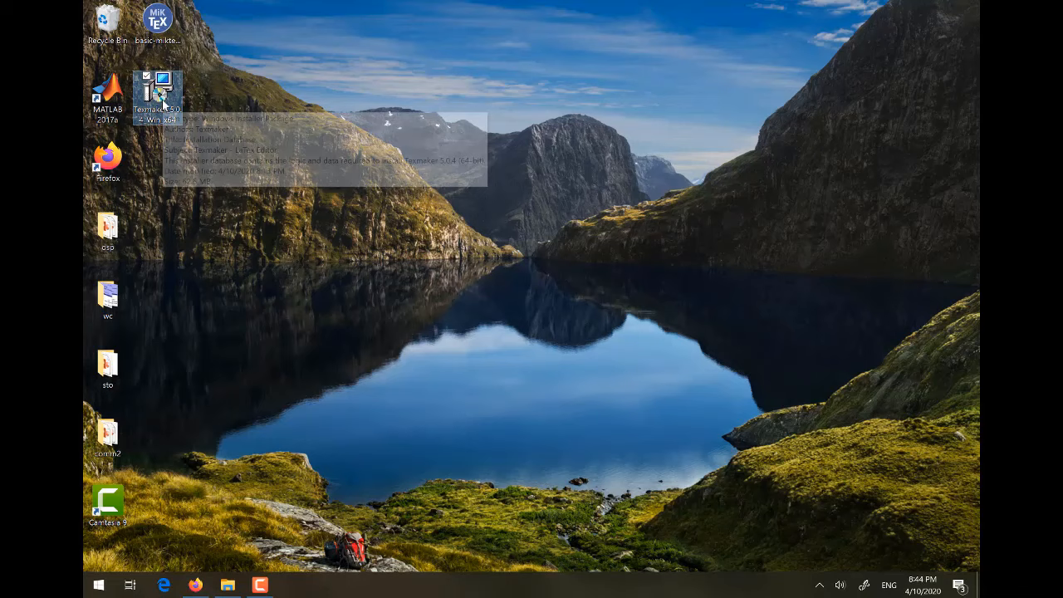
double_click(157, 89)
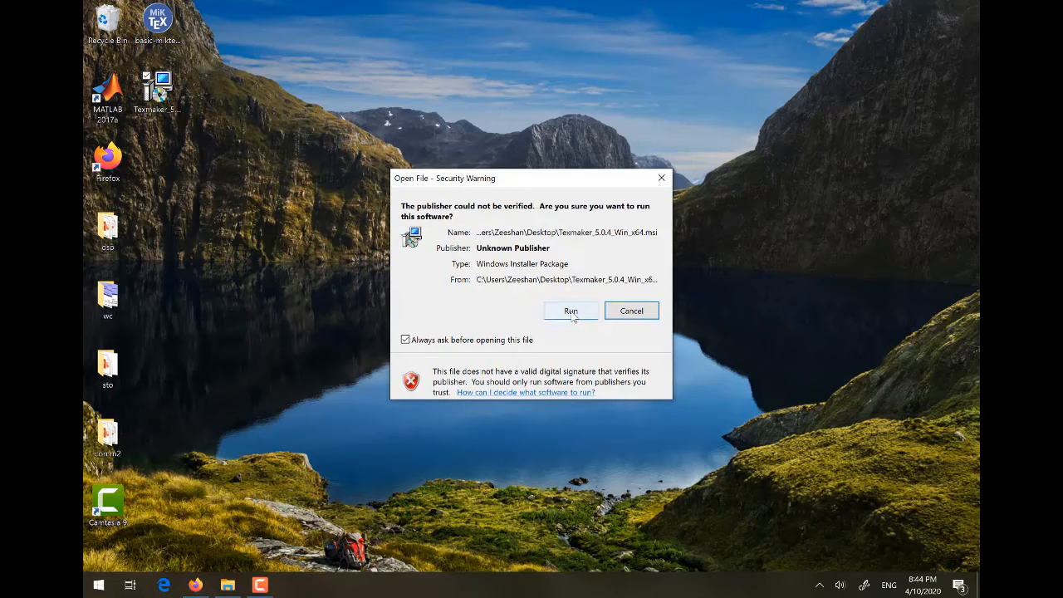
click(571, 310)
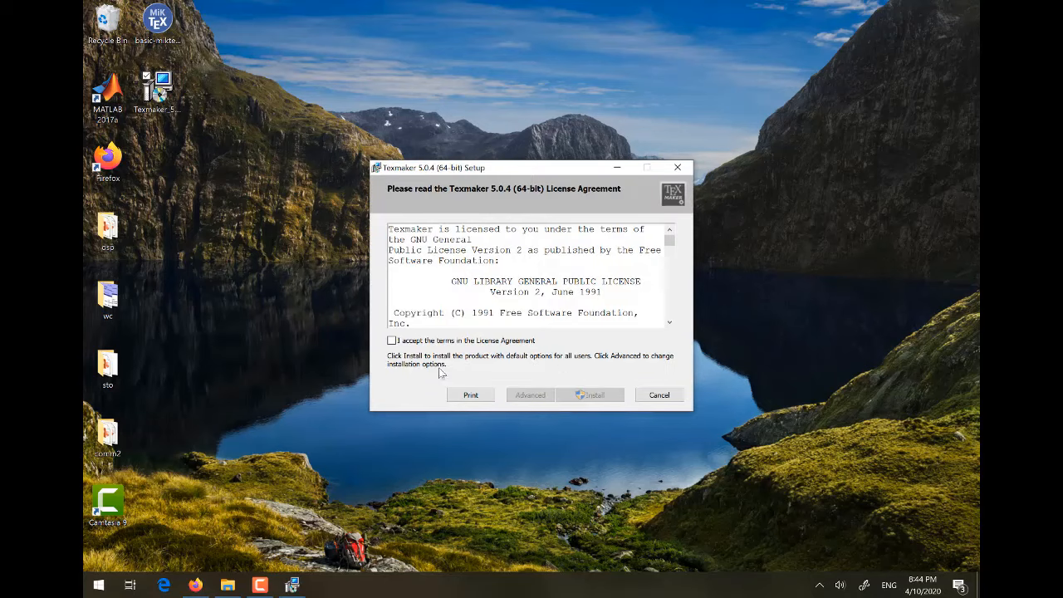
click(391, 341)
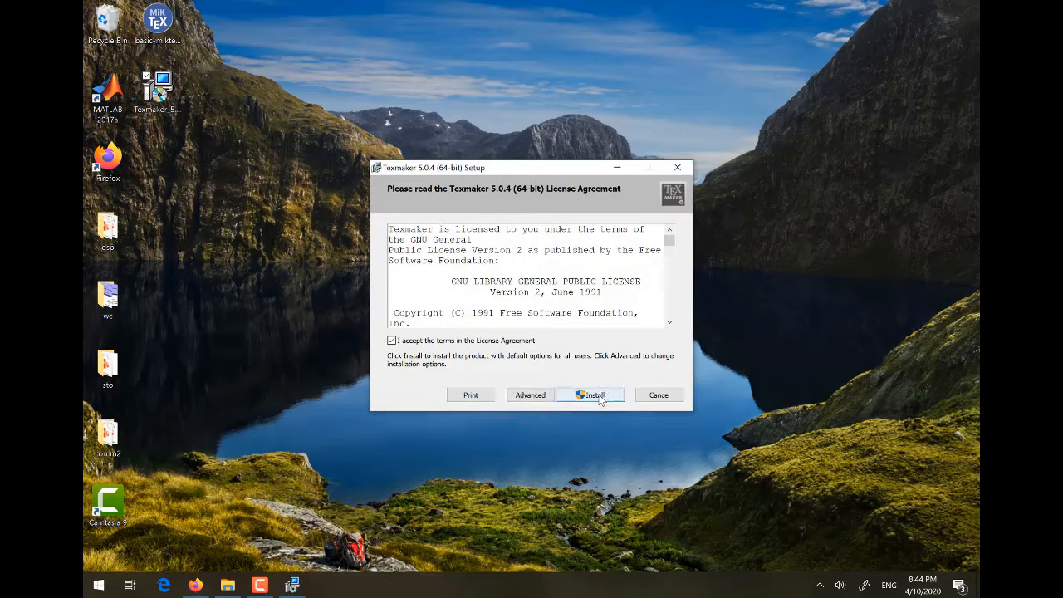
click(591, 395)
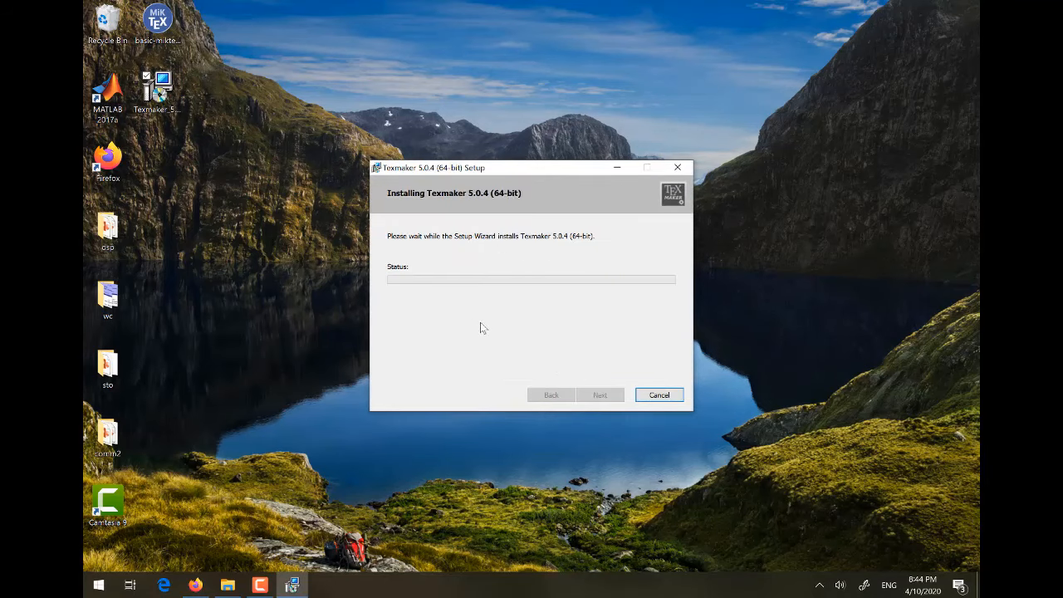
mouse_move(563, 356)
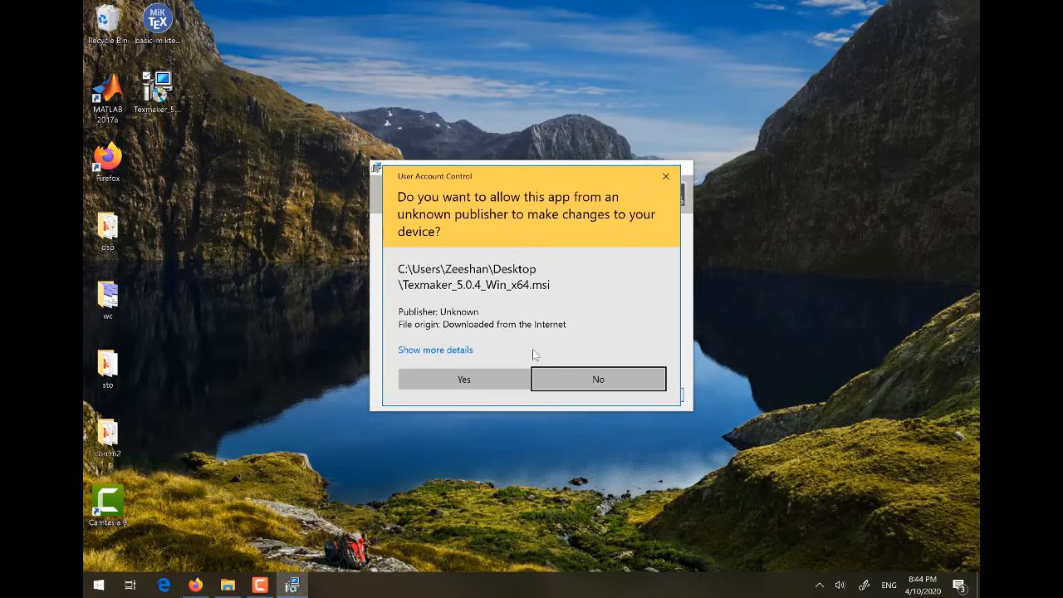
click(464, 379)
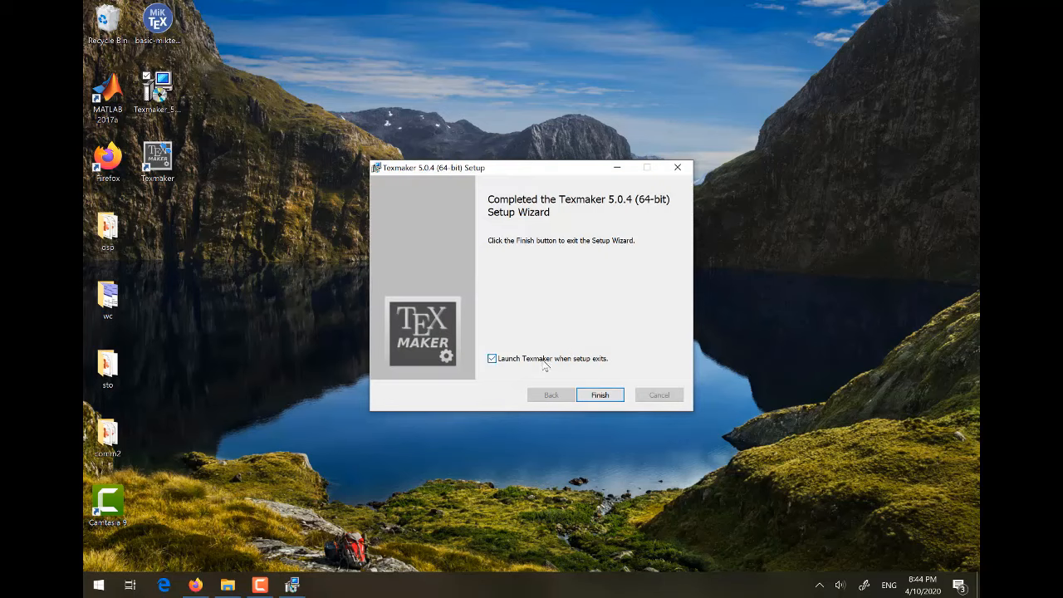
click(600, 395)
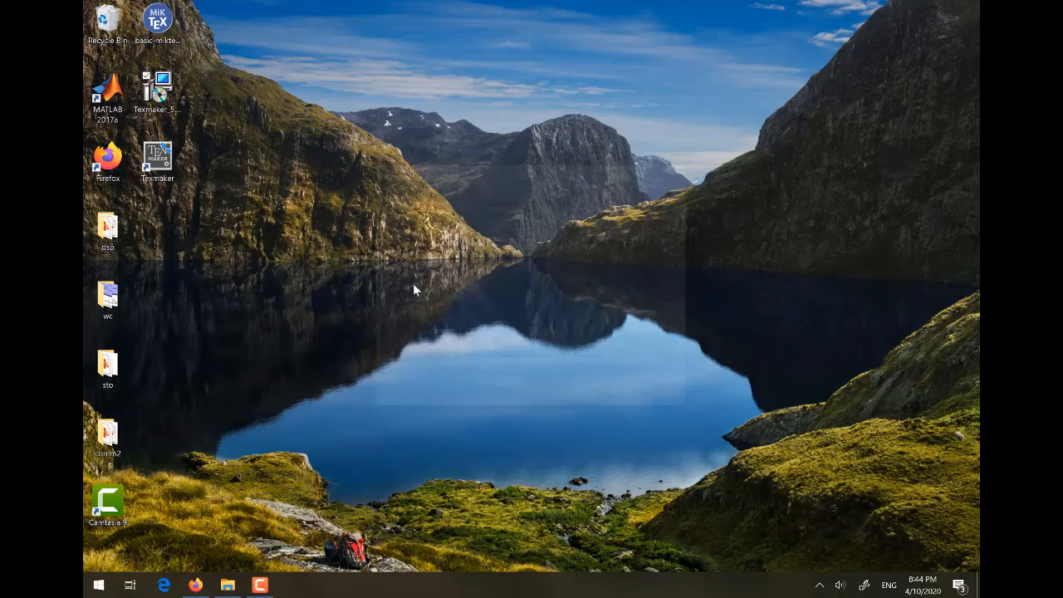
mouse_move(278, 192)
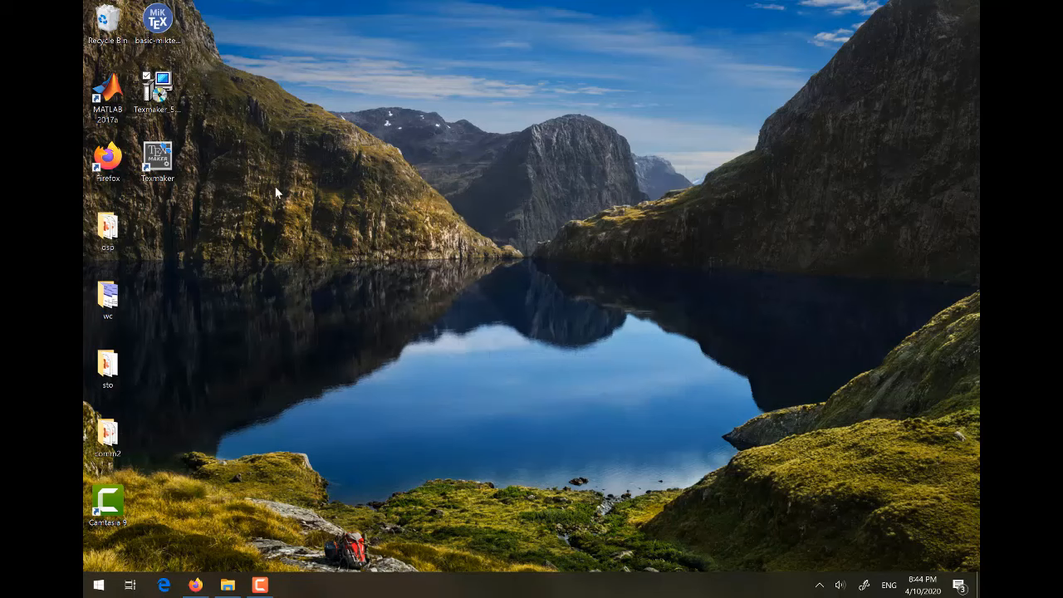
mouse_move(208, 147)
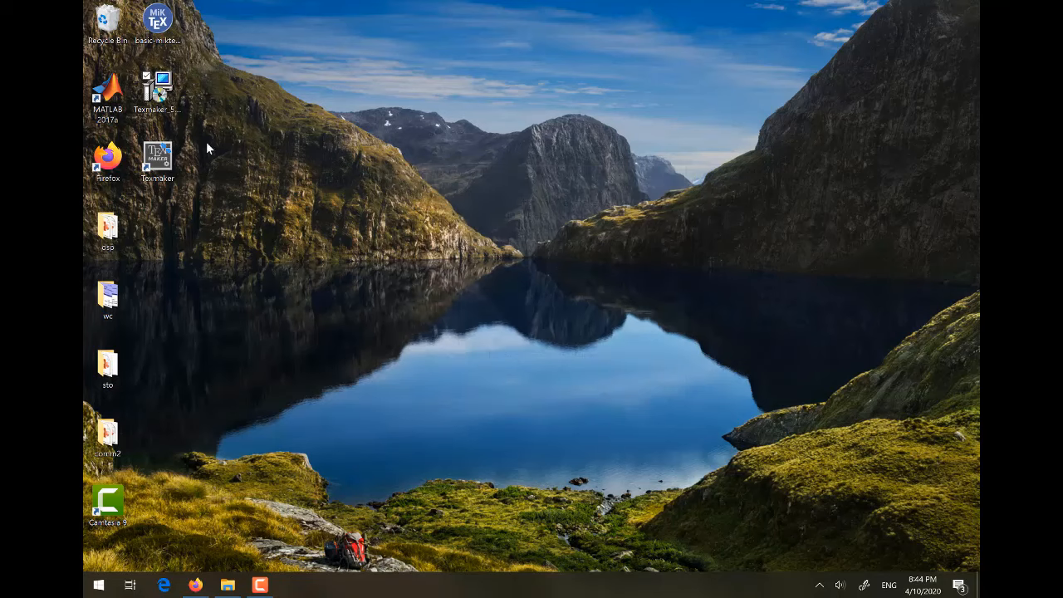
mouse_move(244, 156)
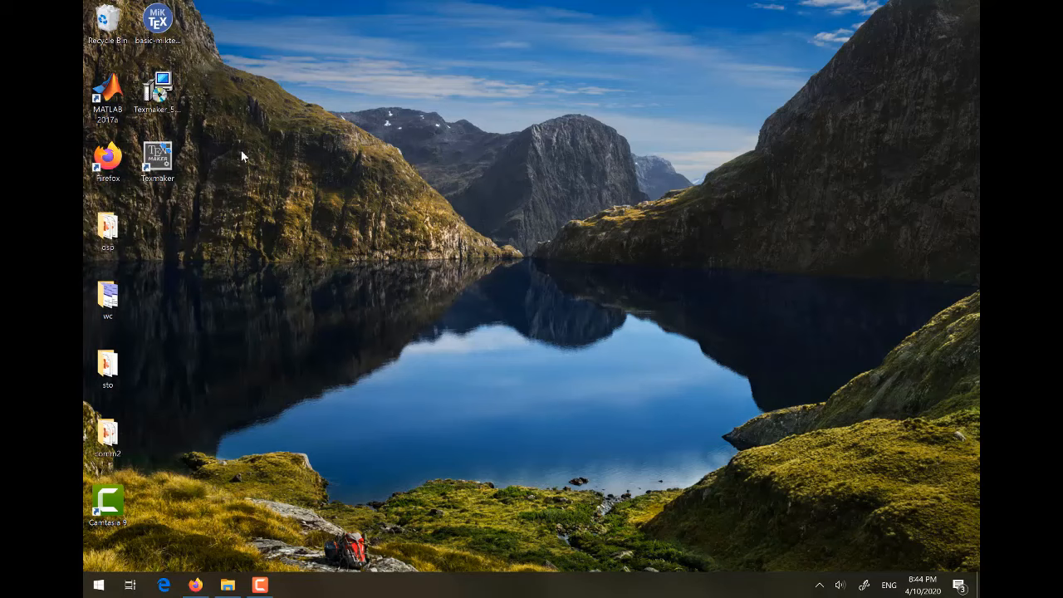
mouse_move(235, 152)
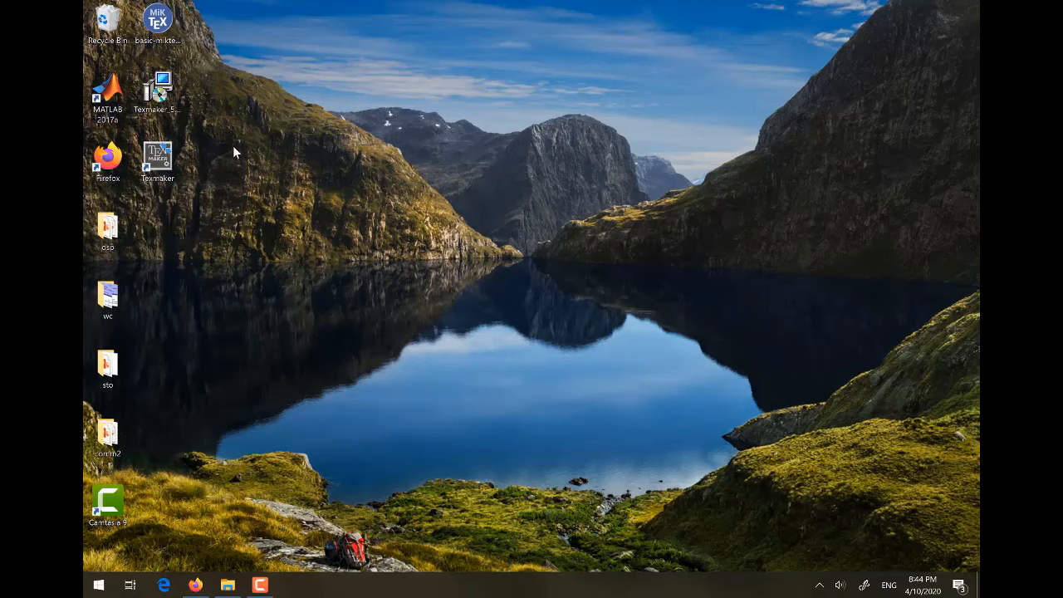
mouse_move(198, 187)
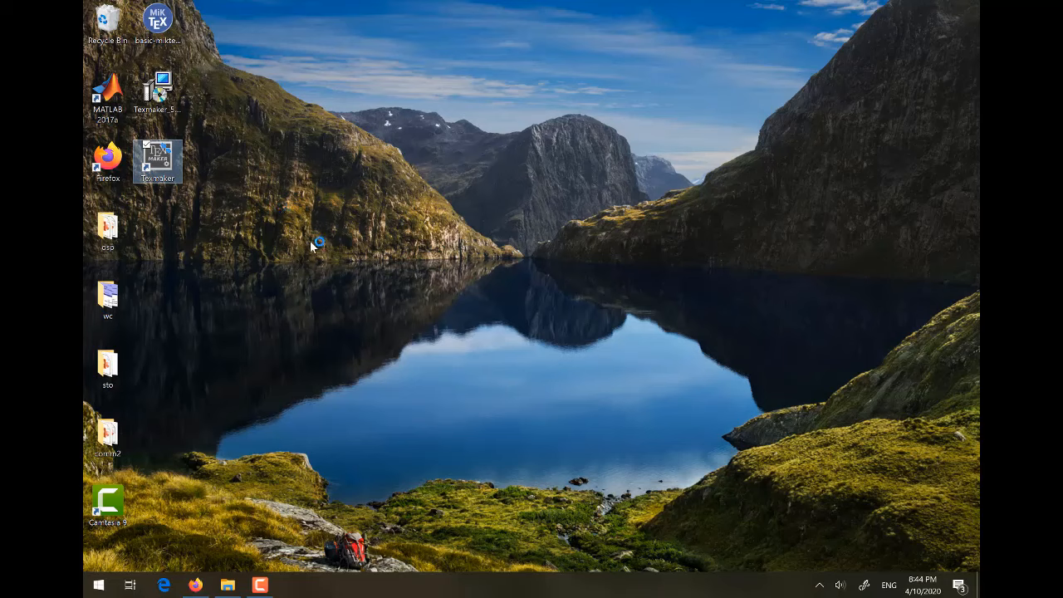
mouse_move(292, 247)
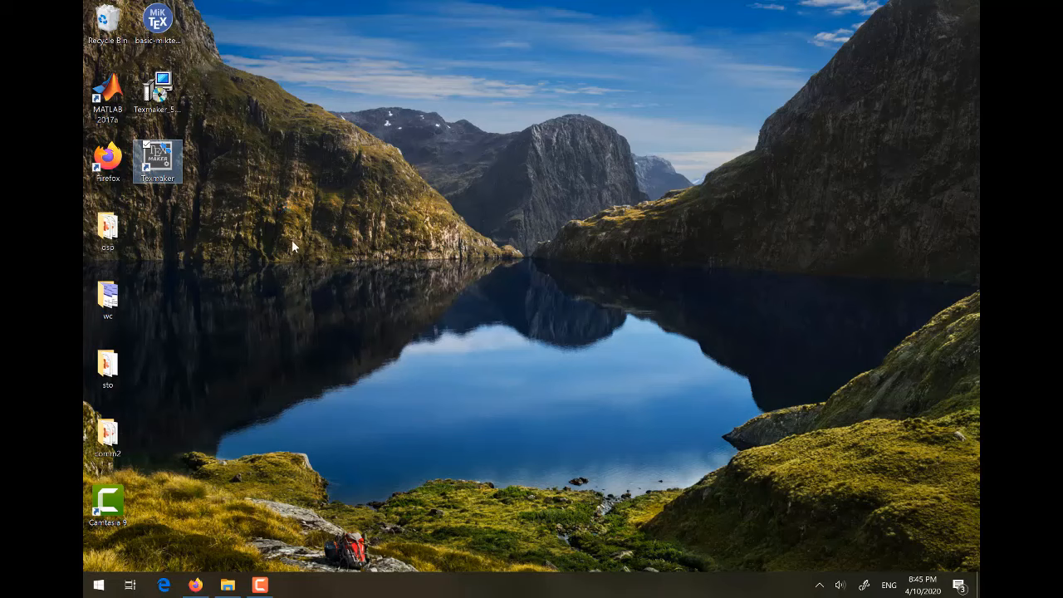
Step: Open Texmaker from its desktop shortcut
double_click(157, 161)
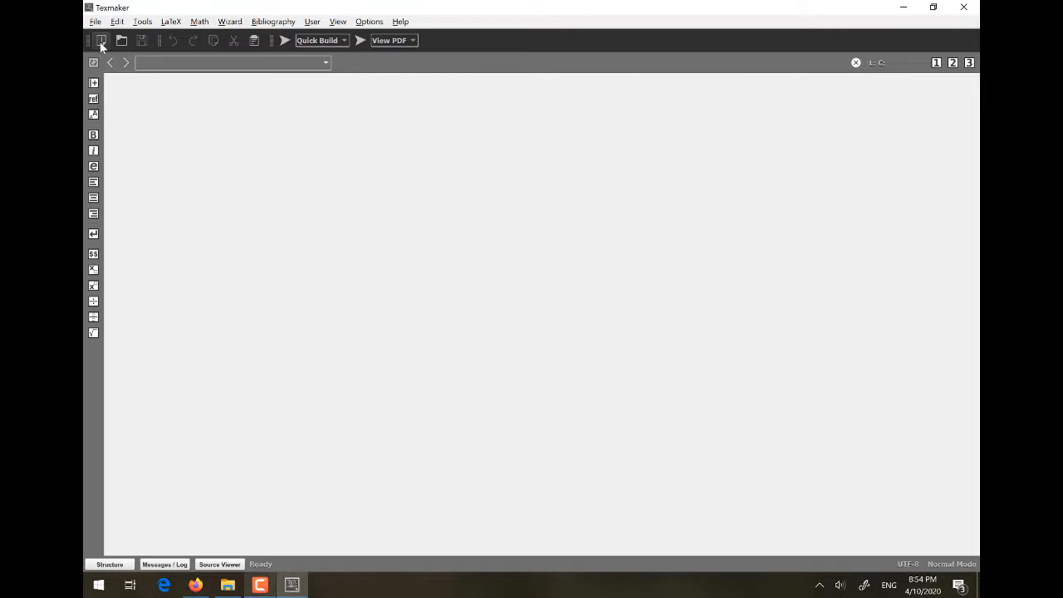
Step: Start a new document with \documentclass{report} and a \begin{document}/\end{document} block
click(101, 40)
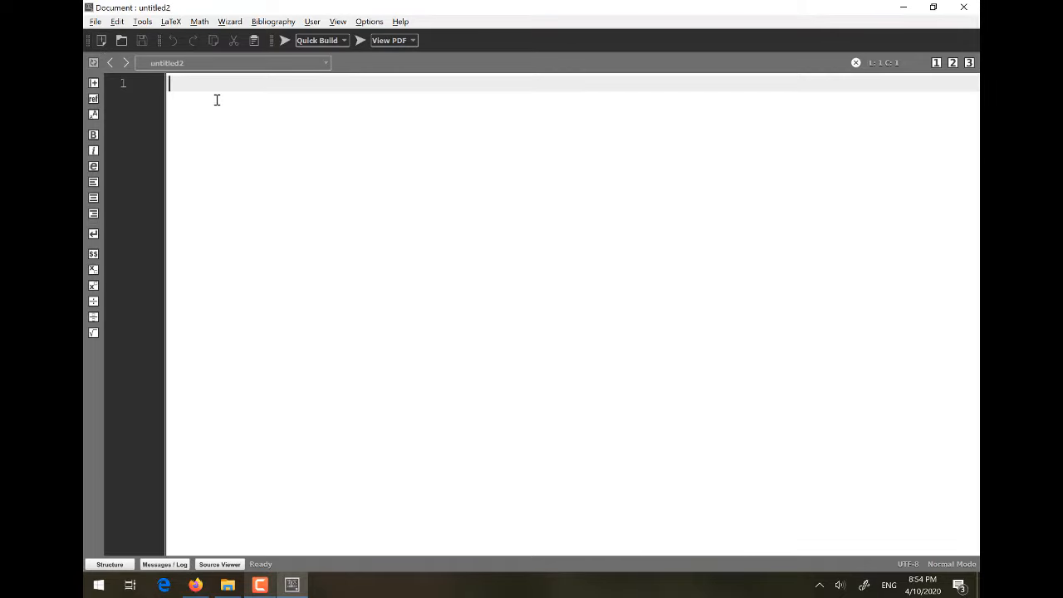
text(\)
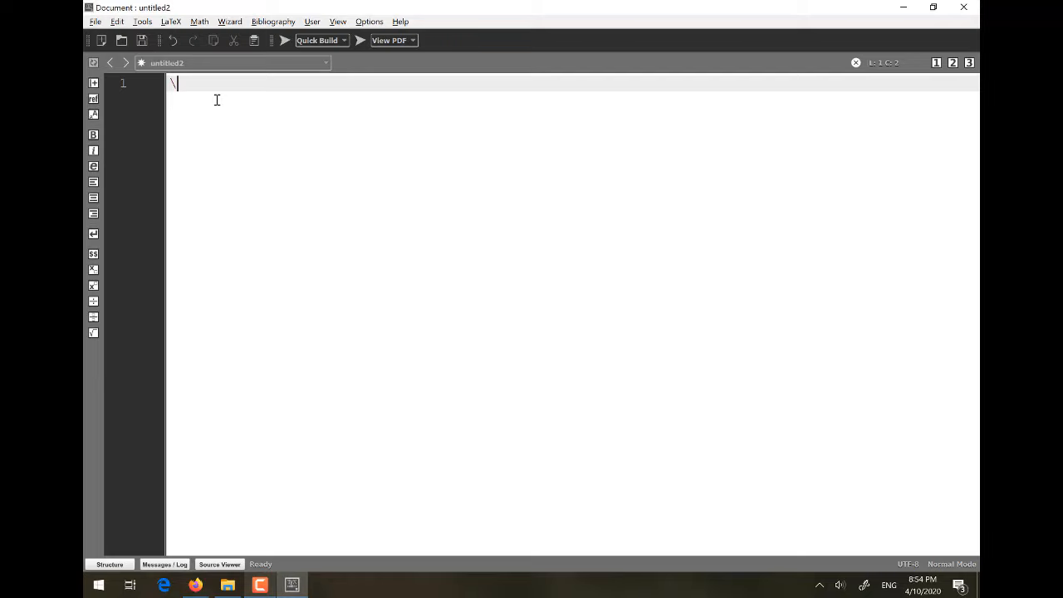
text(document)
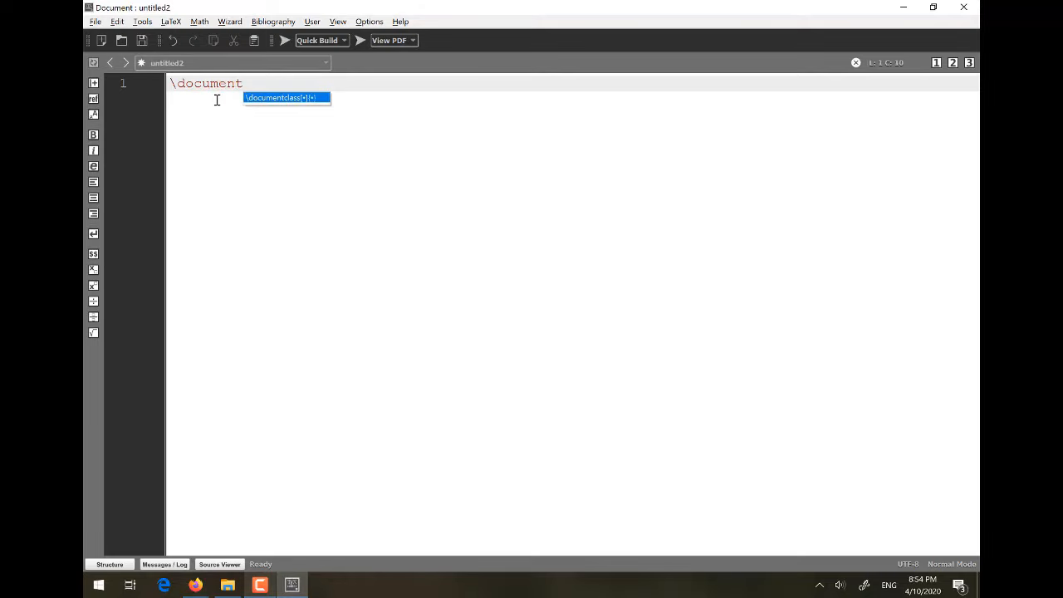
text(c)
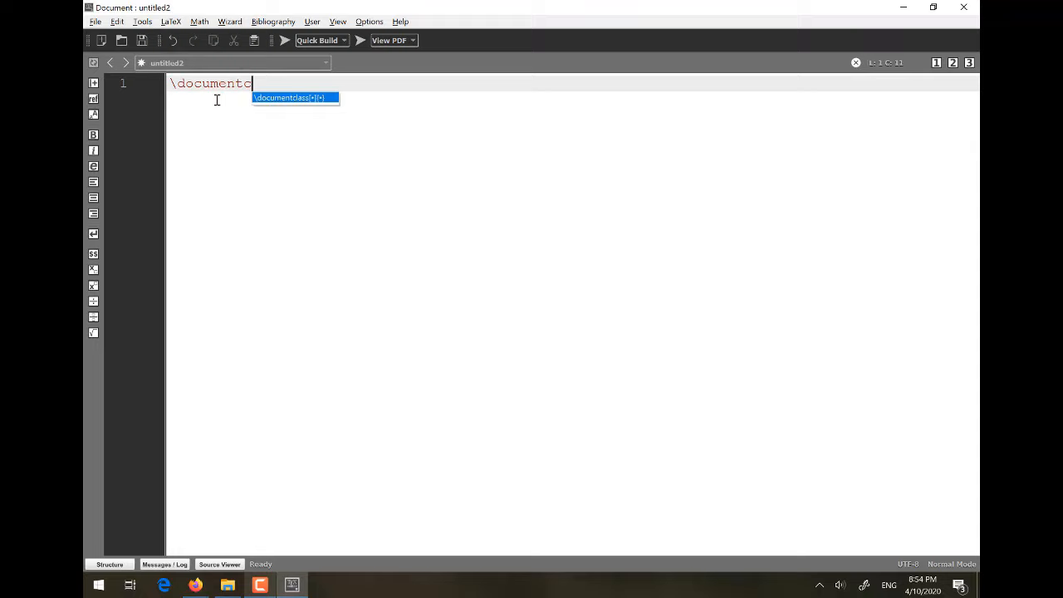
text(lass{)
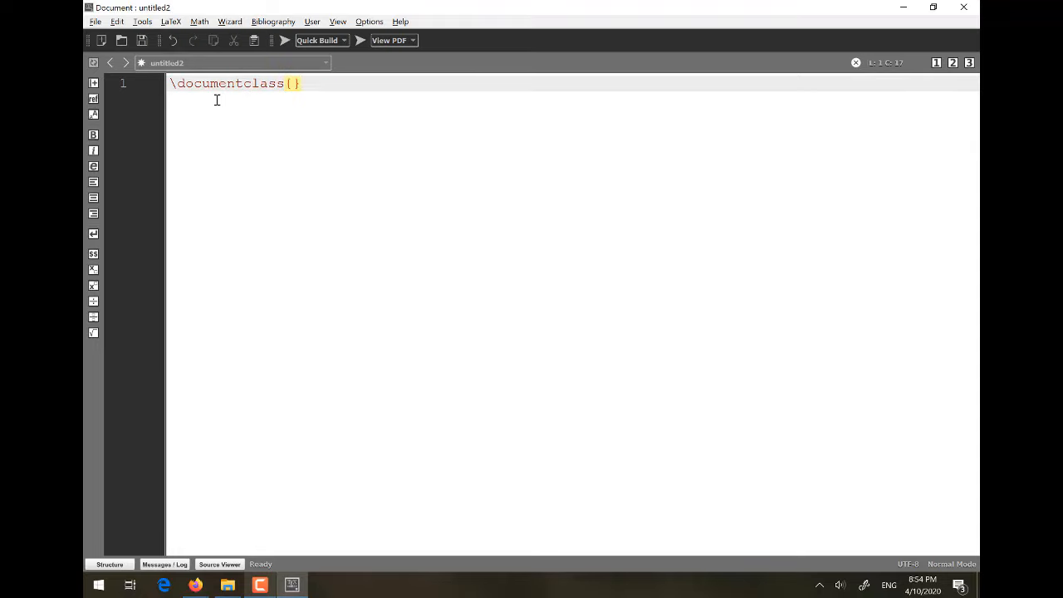
text(report)
text(\b)
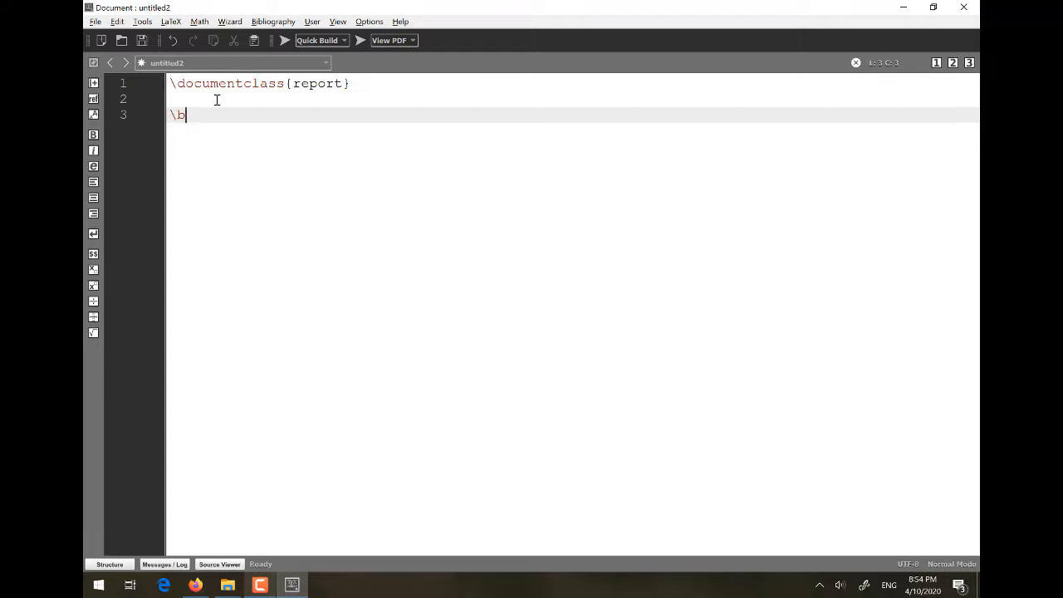
text(egin{})
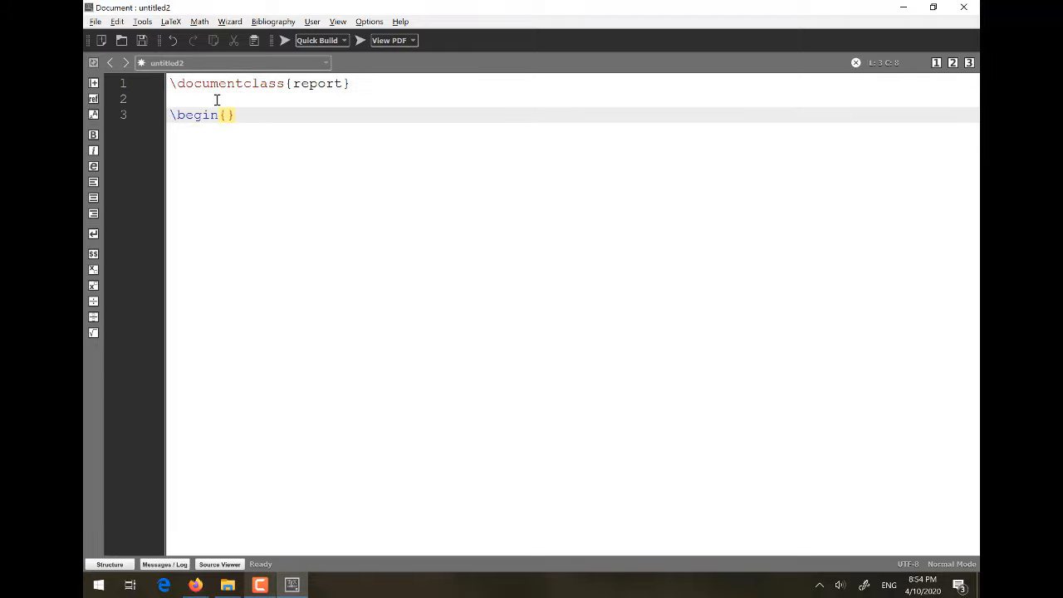
text(document)
text(\)
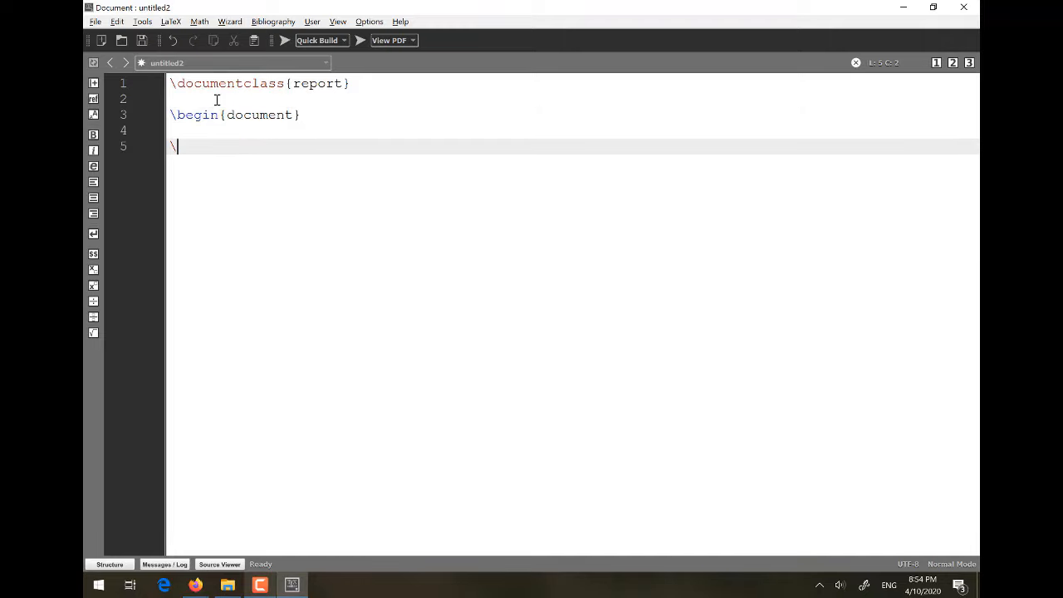
text(end{d)
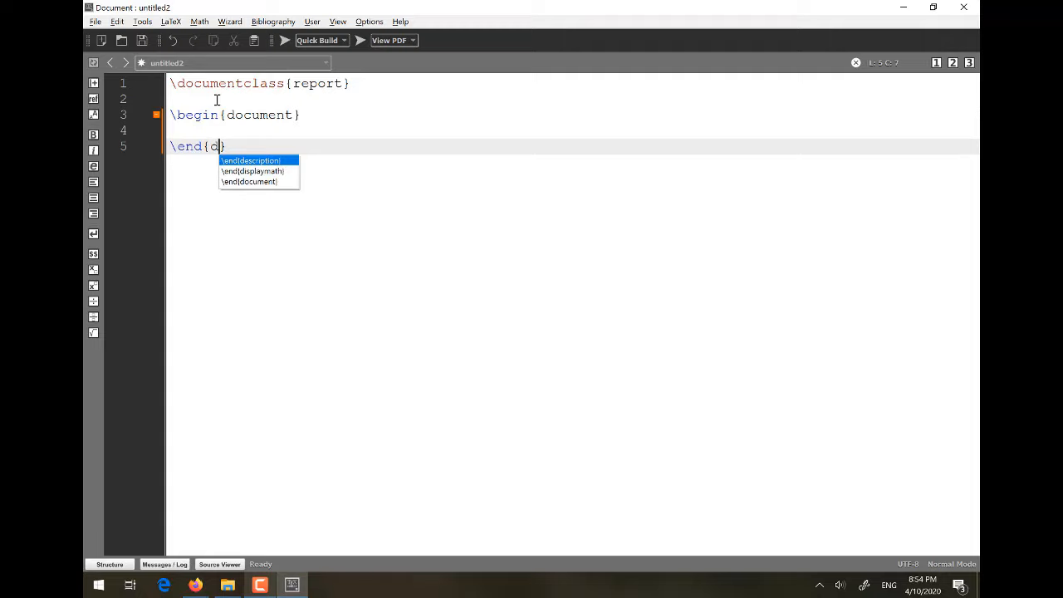
text(odum)
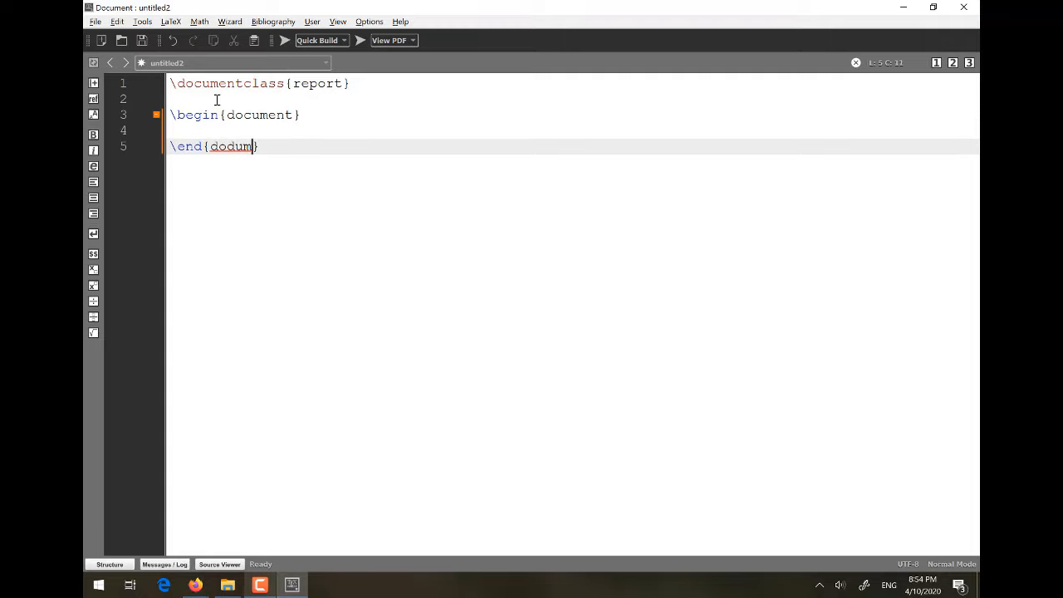
text(ent)
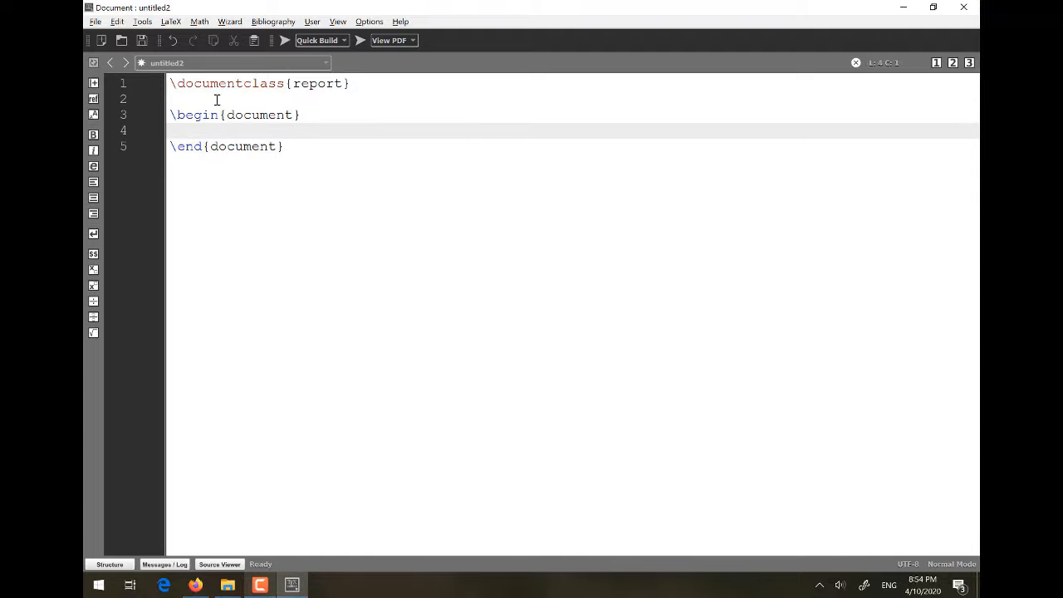
Step: Add \title{Test Document}, \maketitle and the sentence 'It is a test document.'
text(\)
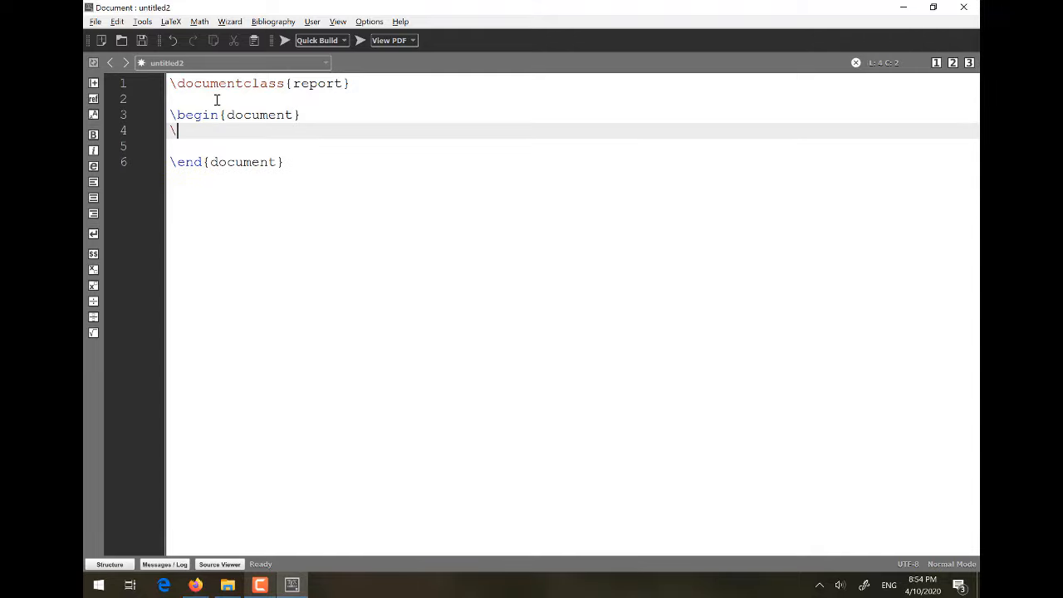
text(\title{})
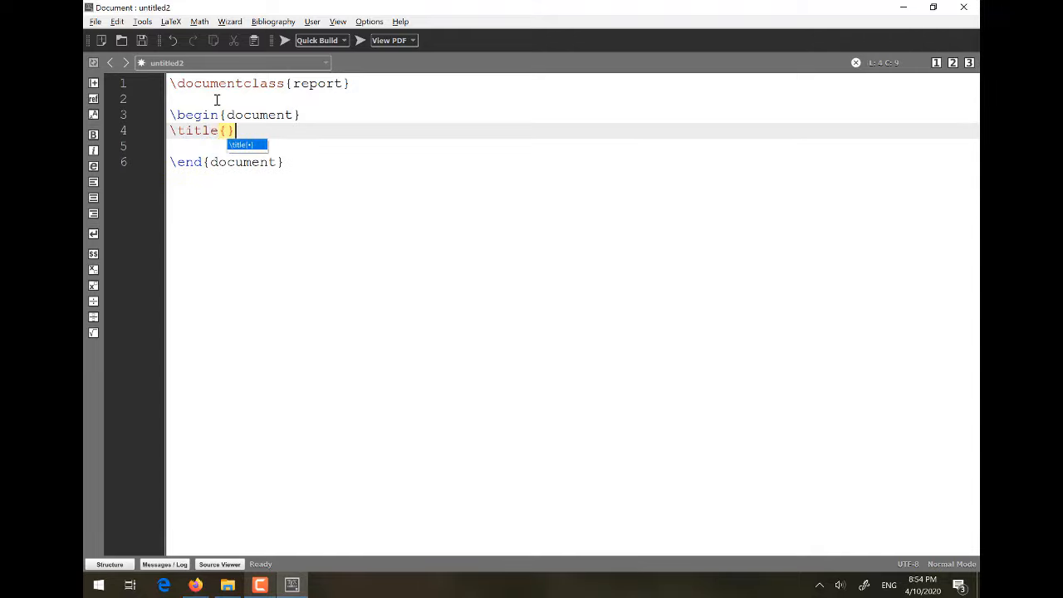
text(Tt)
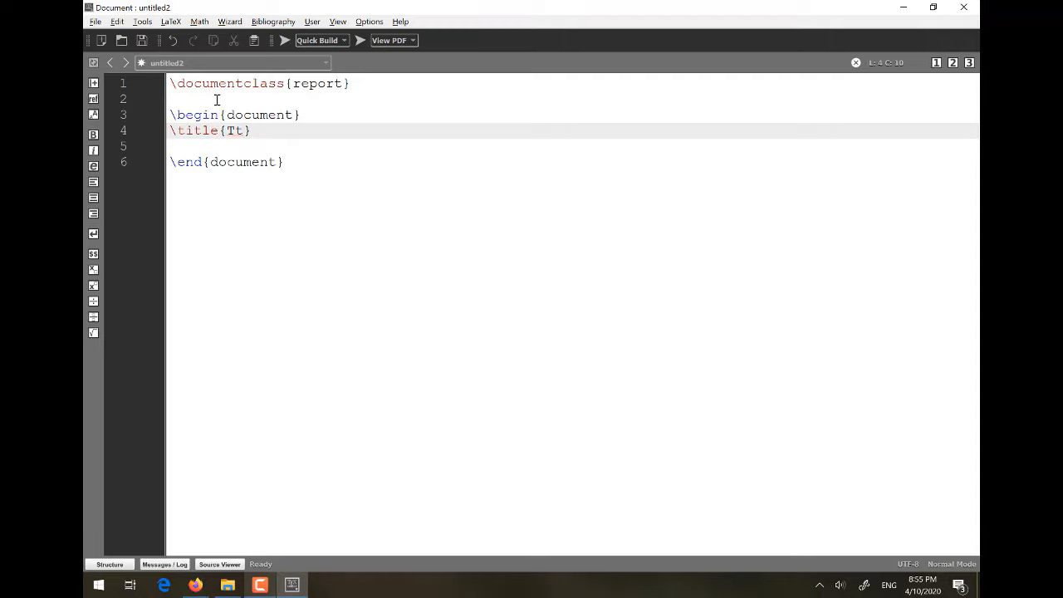
text(est Documen)
click(575, 147)
text(\)
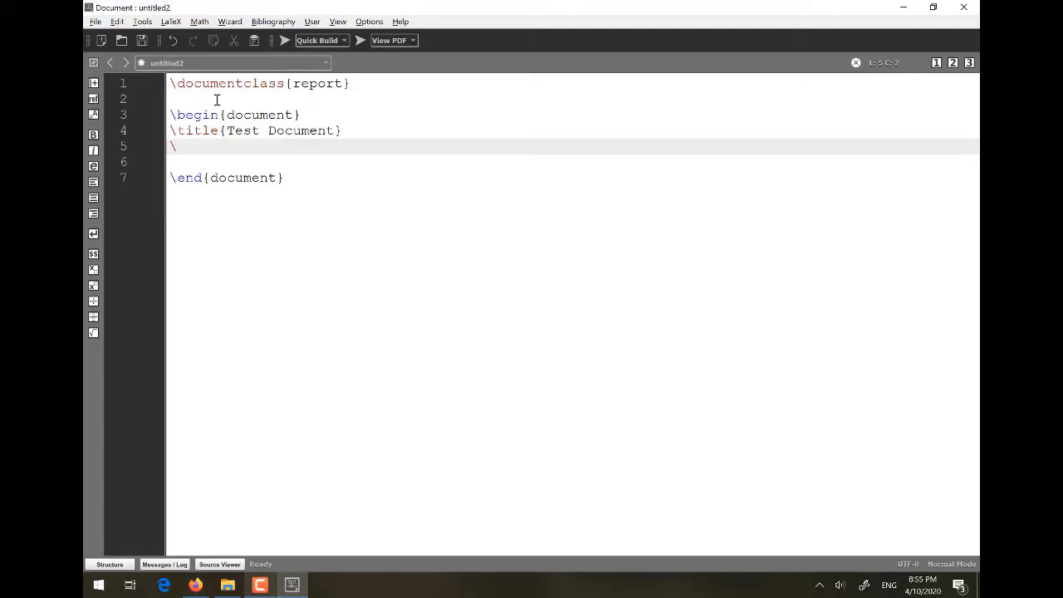
text(makeit)
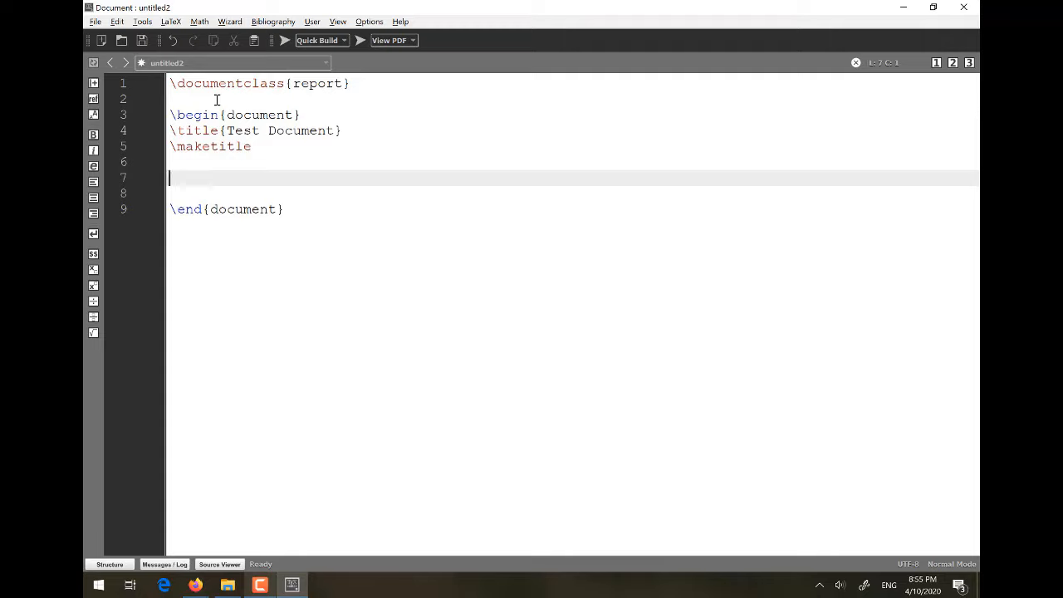
text(It i)
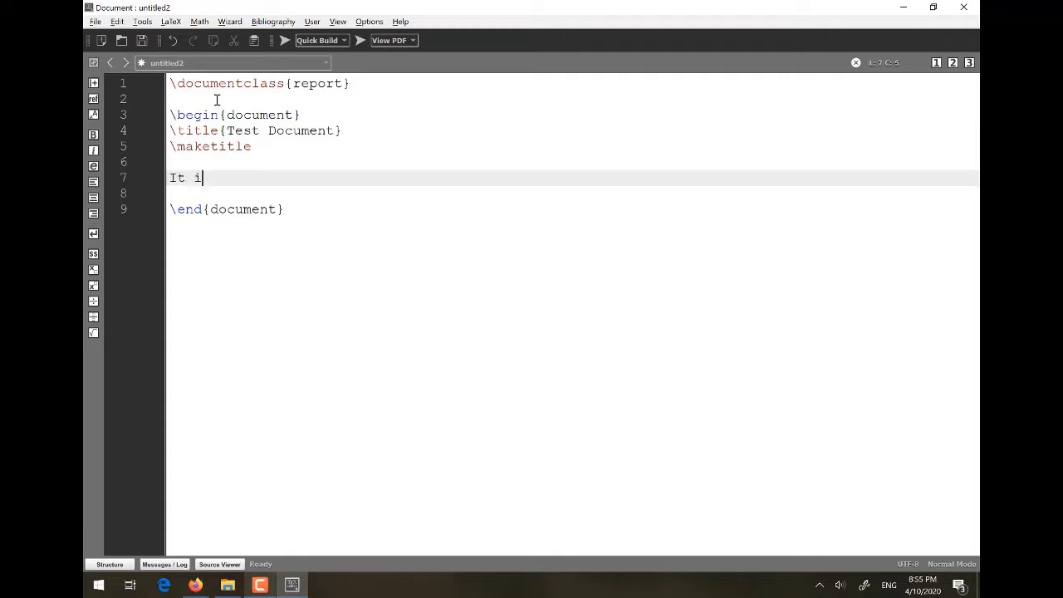
text(s a test do)
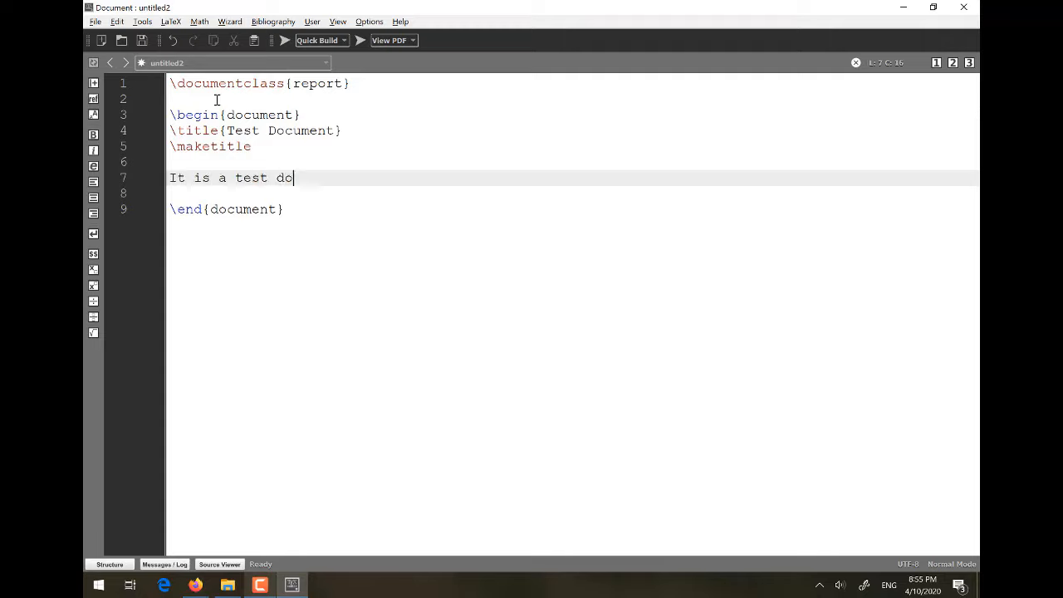
text(cument.)
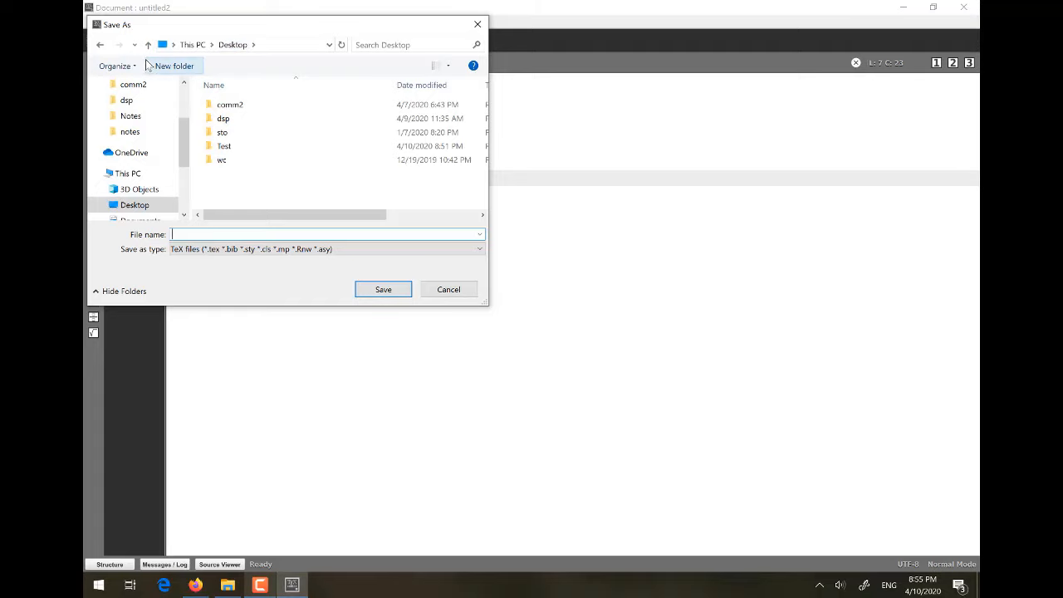
Step: Create and enter a 'Test Project' folder, then save the file there as Test
click(174, 66)
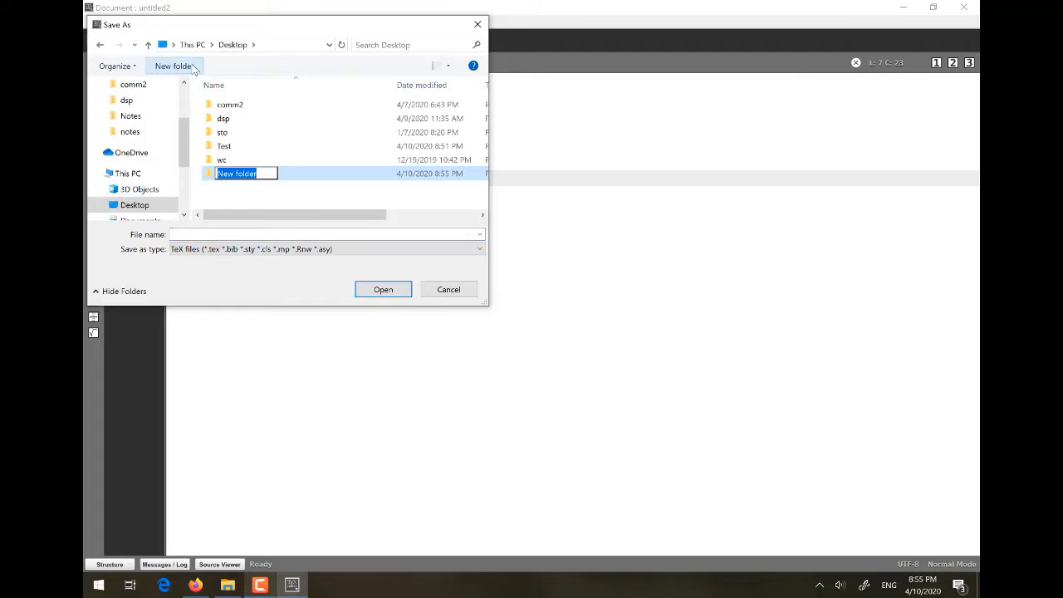
text(Test Project)
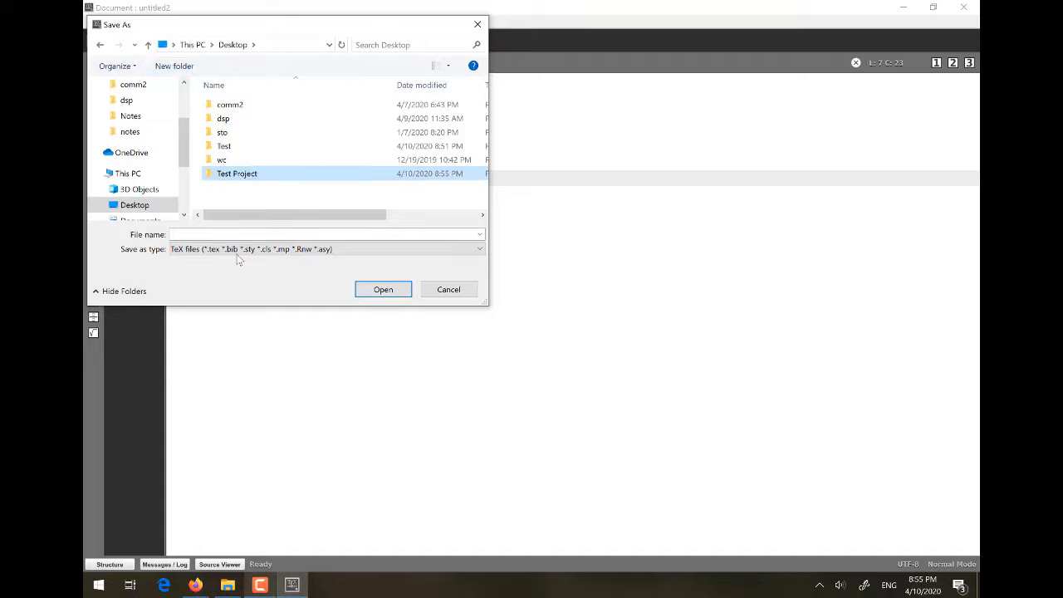
double_click(237, 172)
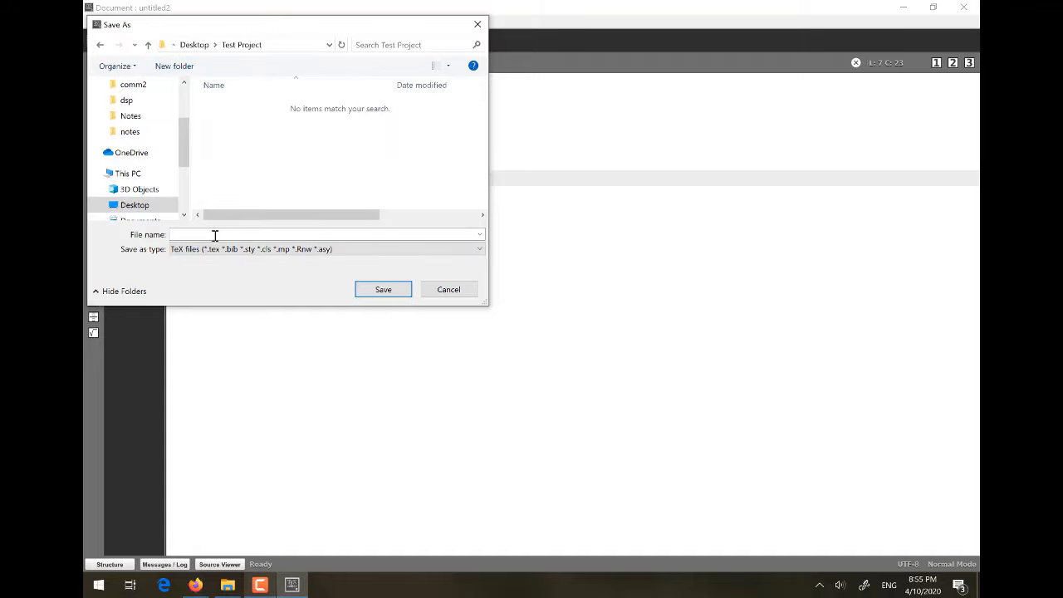
text(Test)
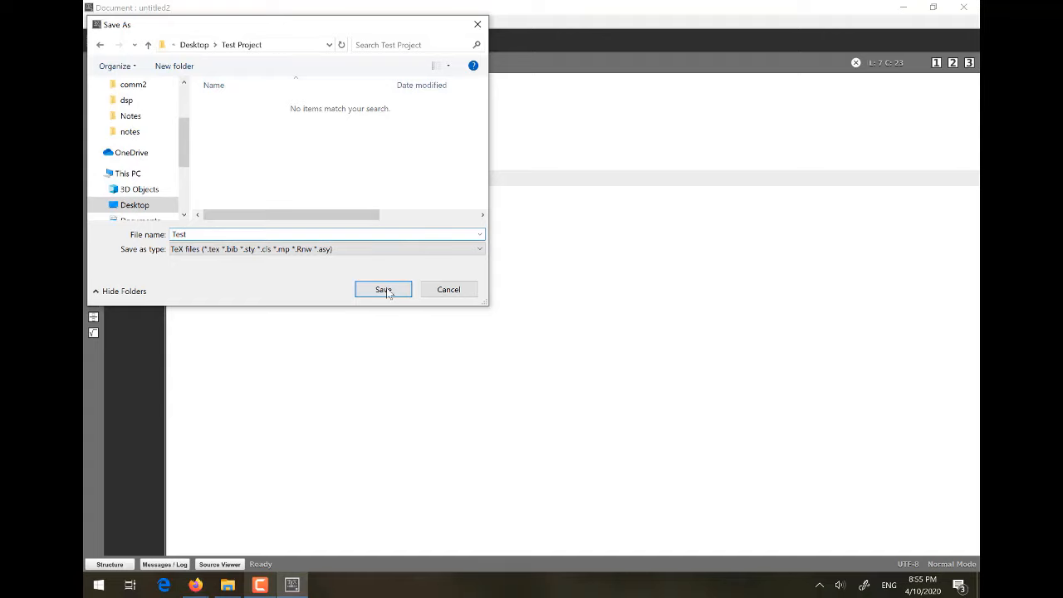
click(383, 290)
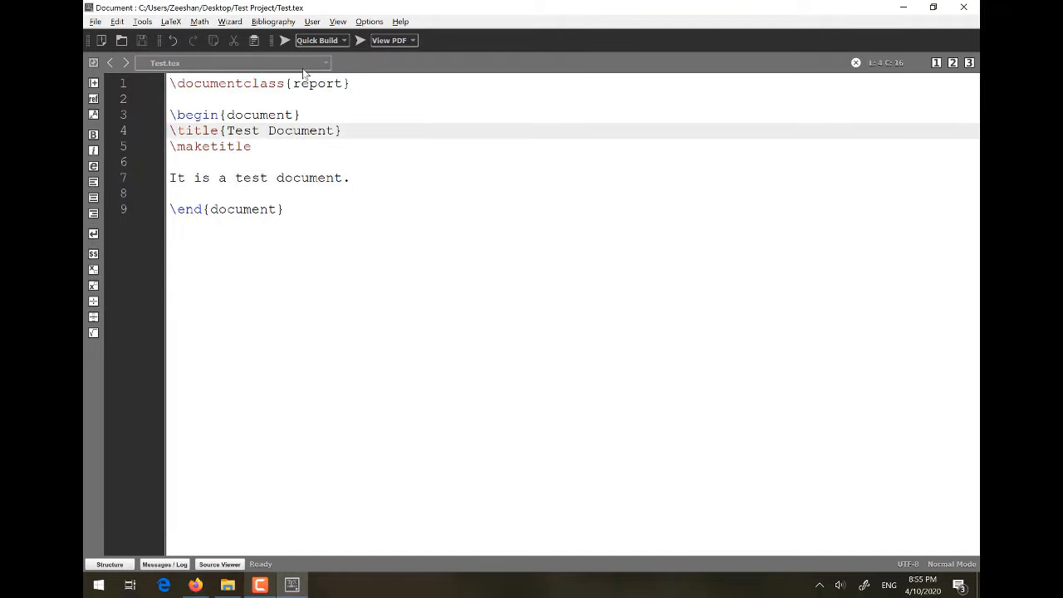
Step: Run Quick Build to compile Test.tex and view the PDF titled 'Test Document'
click(343, 40)
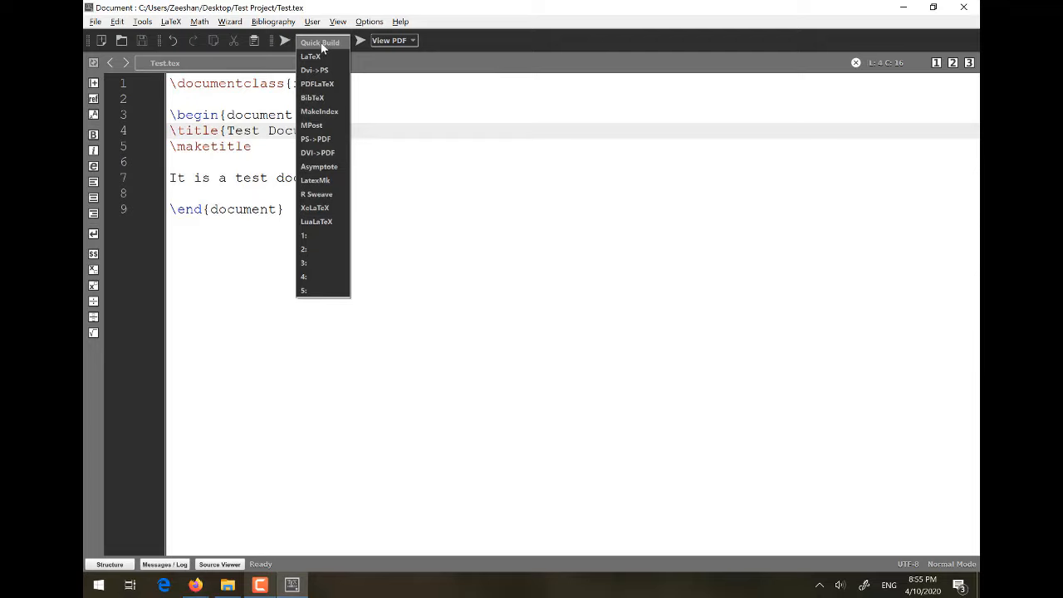
mouse_move(287, 48)
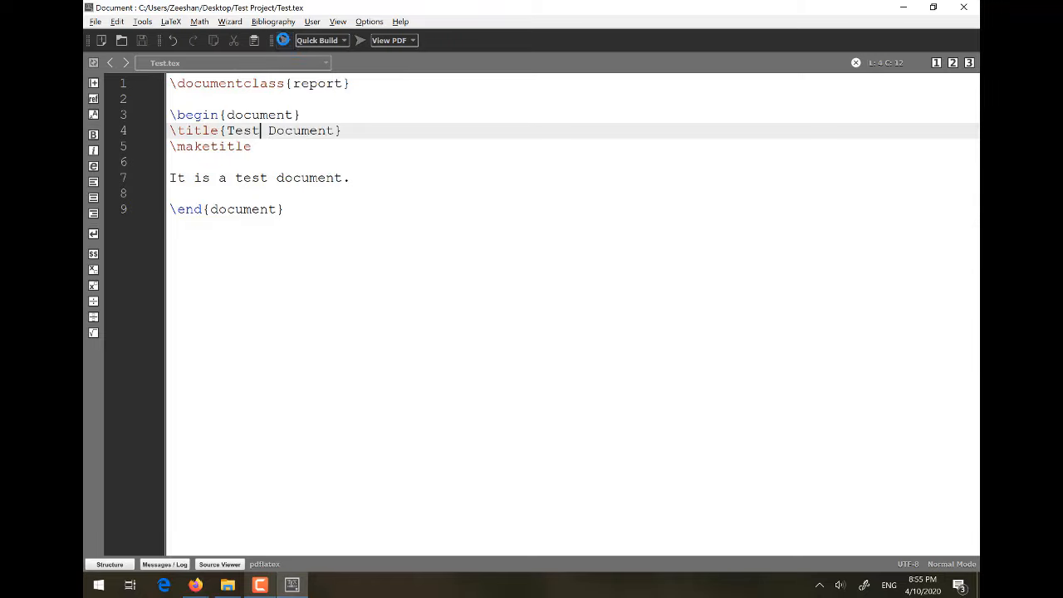
click(388, 40)
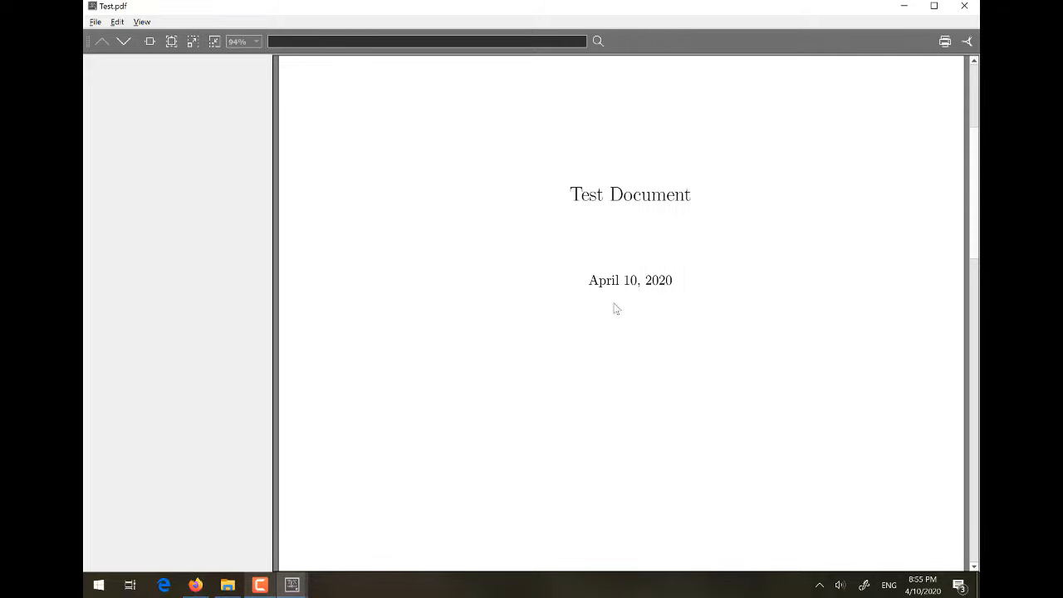
Step: Close the PDF viewer and place the cursor after \maketitle in Test.tex
scroll(down, 3)
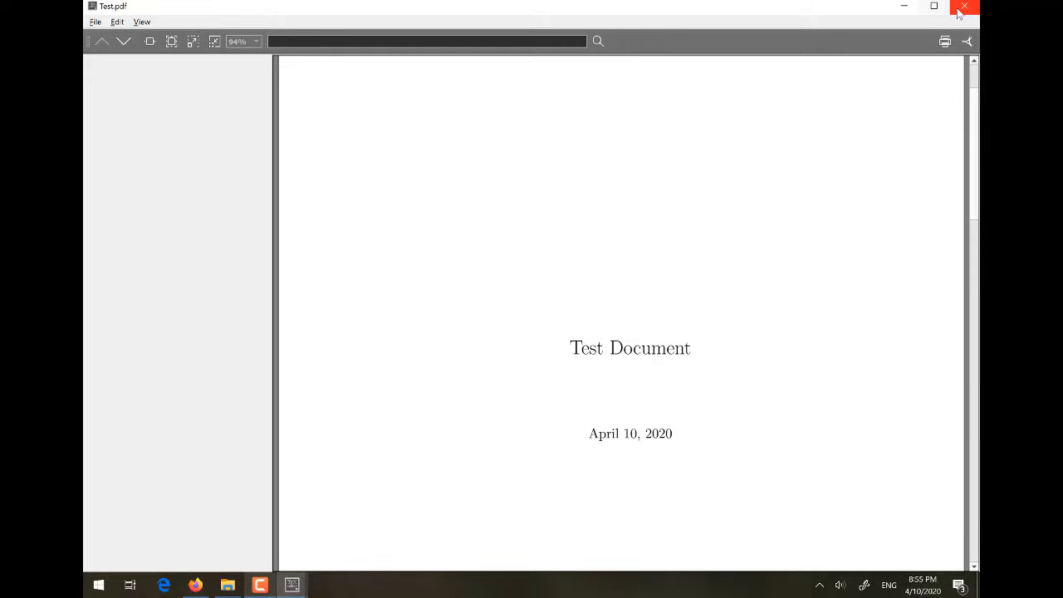
click(964, 7)
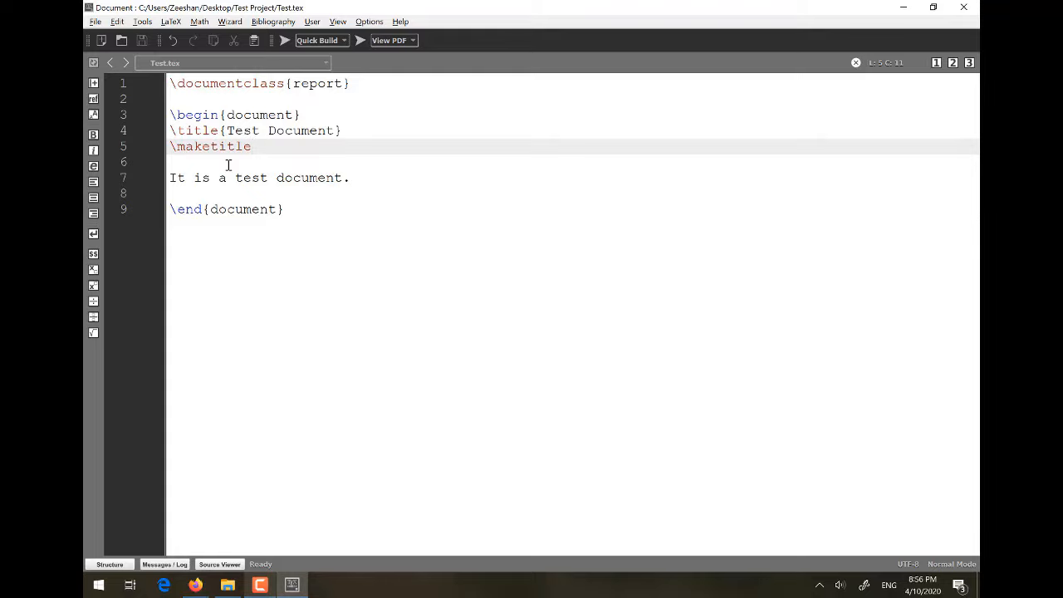
click(253, 146)
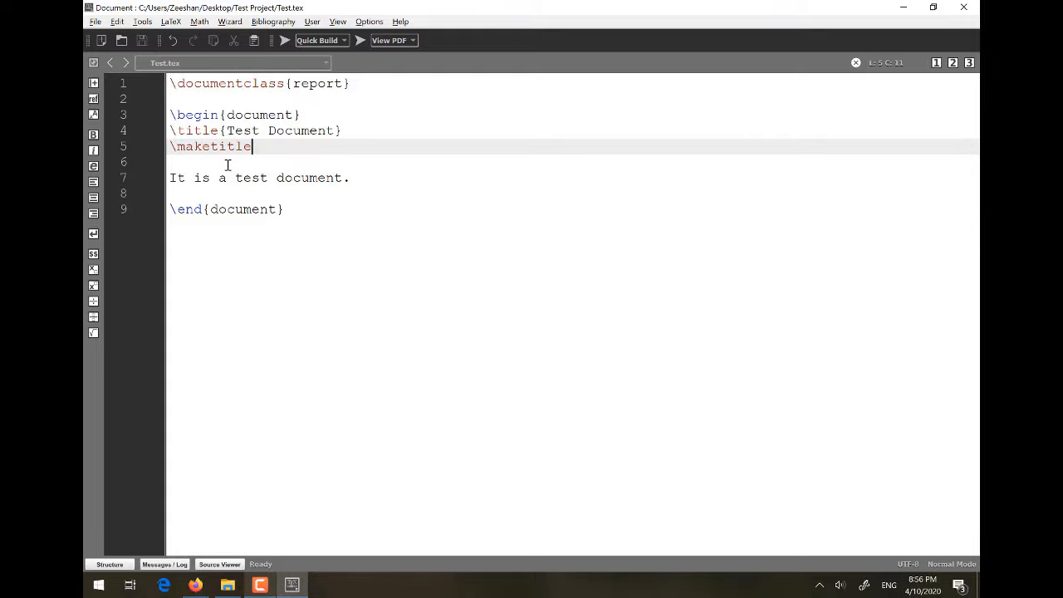